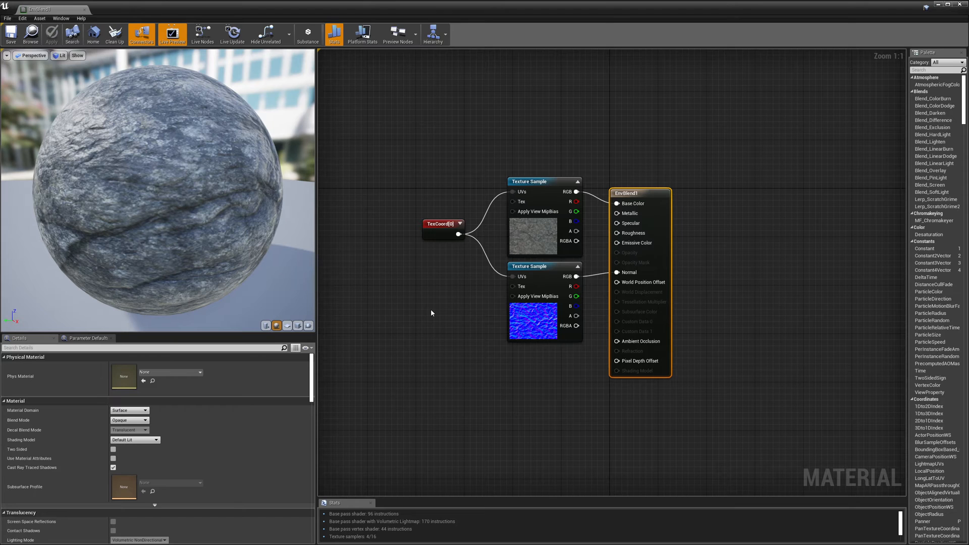
pyautogui.moveTo(429, 313)
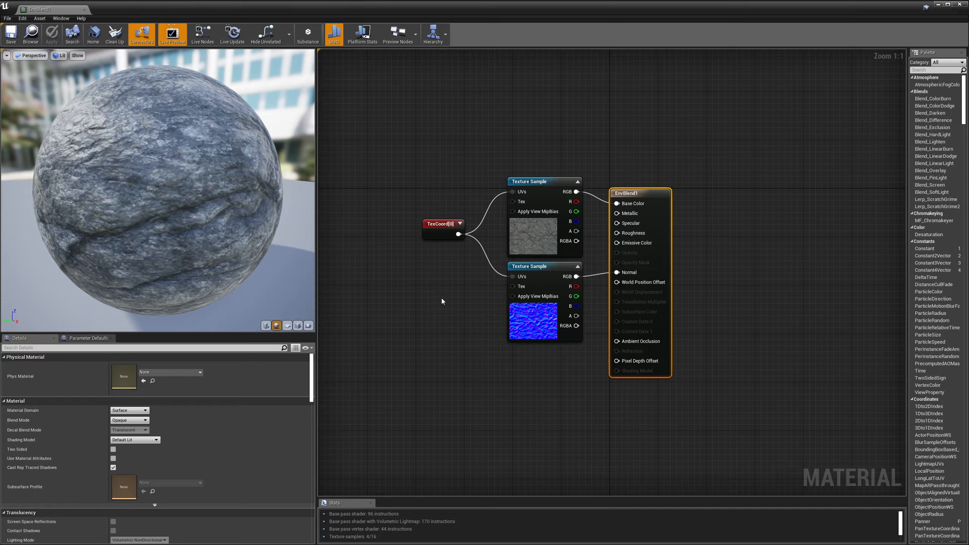
pyautogui.moveTo(474, 302)
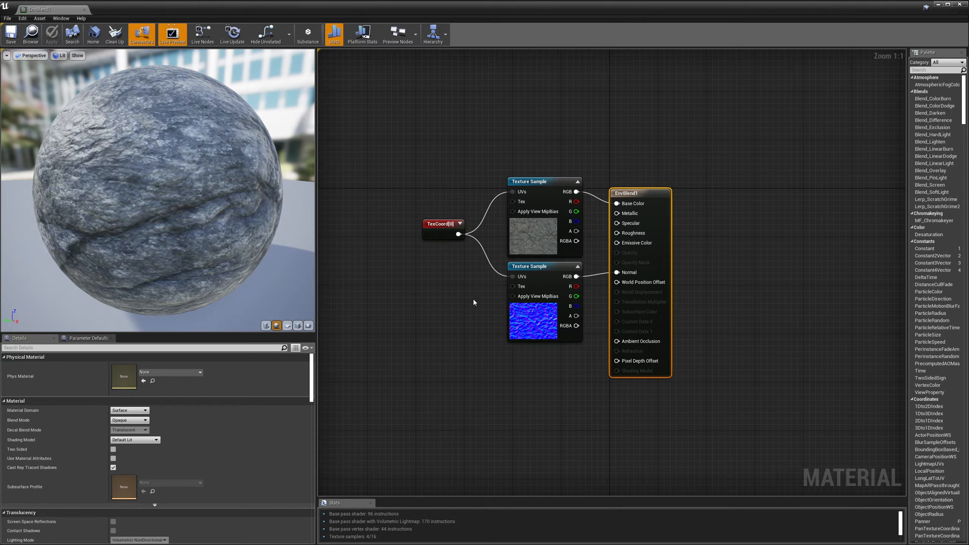
pyautogui.moveTo(520, 320)
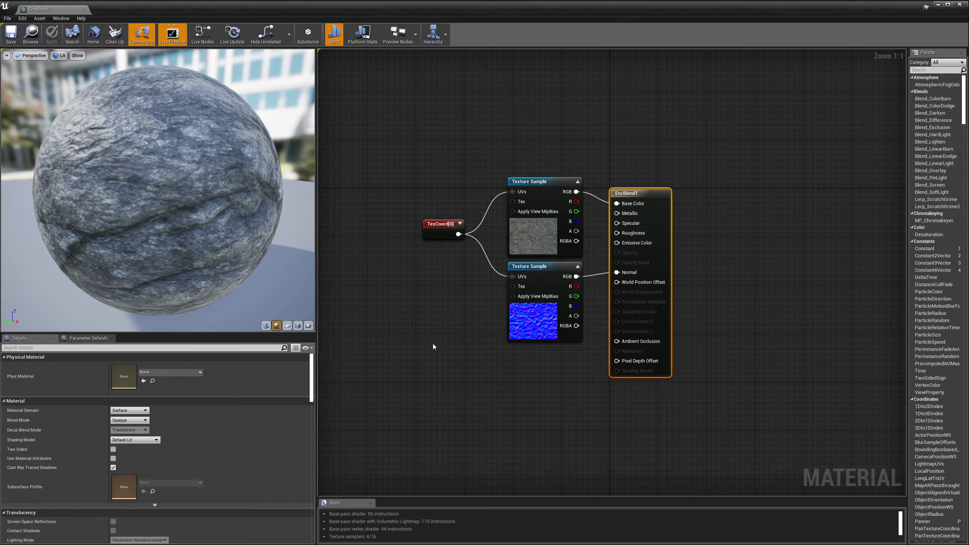
pyautogui.moveTo(408, 340)
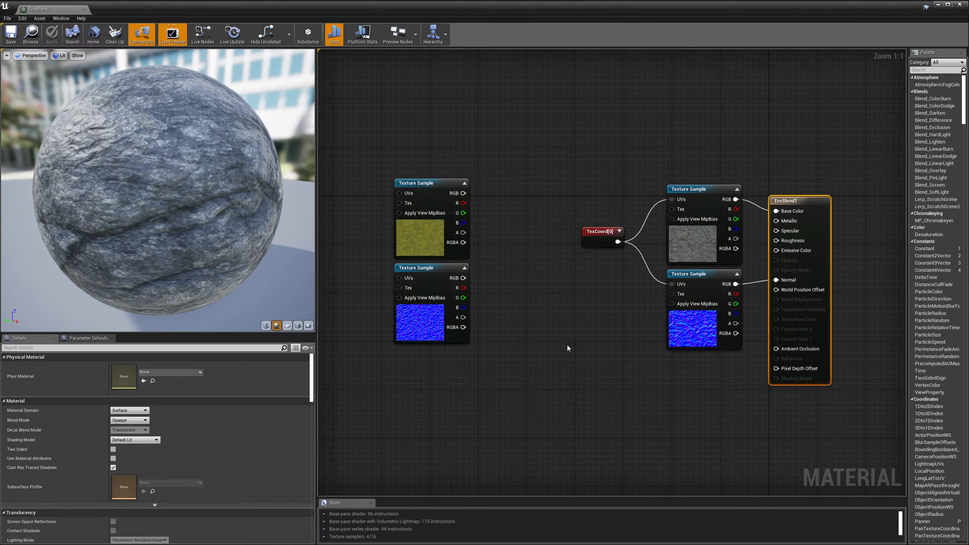
pyautogui.moveTo(414, 320)
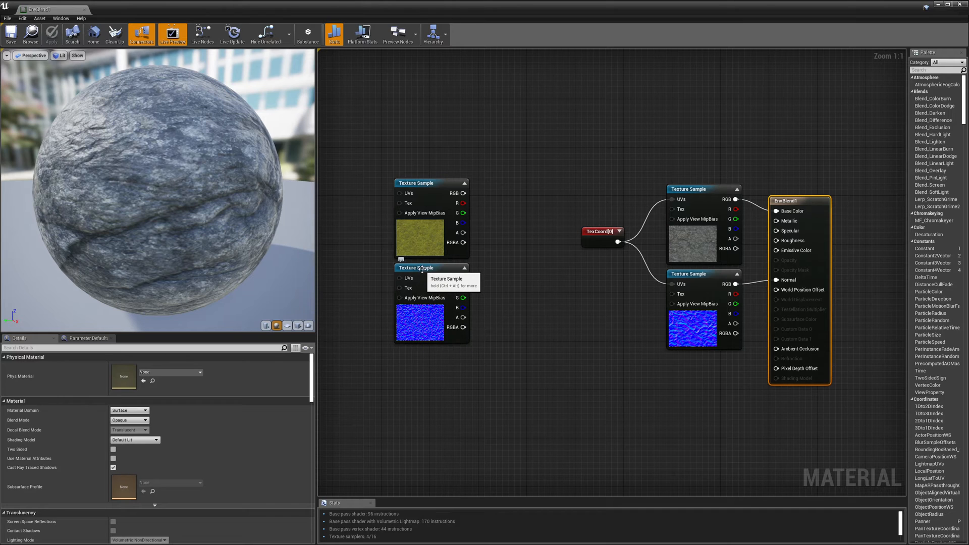
pyautogui.moveTo(537, 323)
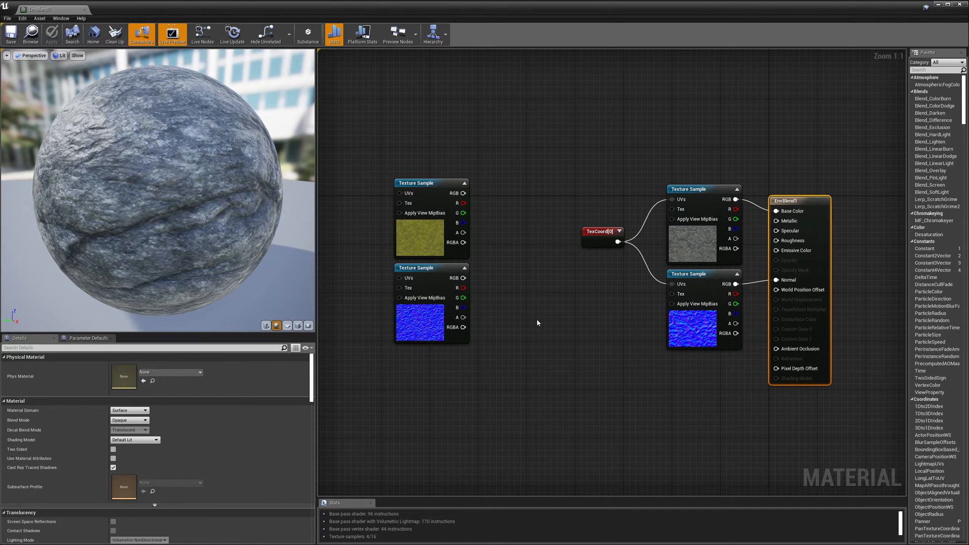
pyautogui.moveTo(530, 334)
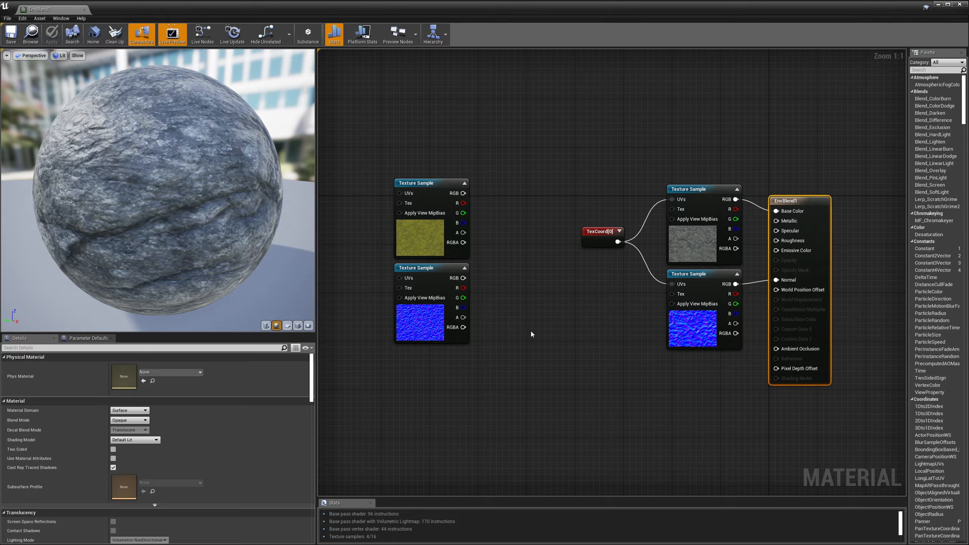
pyautogui.moveTo(544, 331)
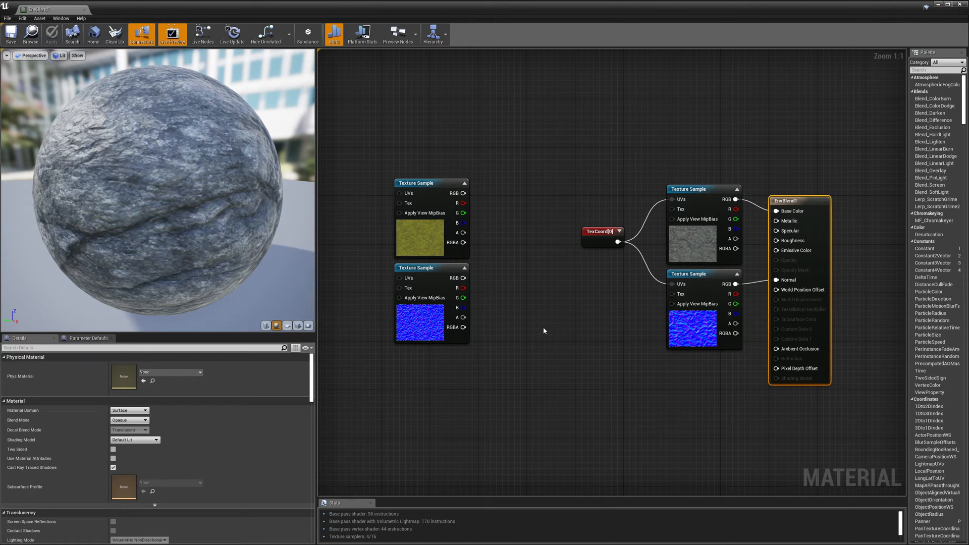
pyautogui.moveTo(543, 343)
pyautogui.write('line')
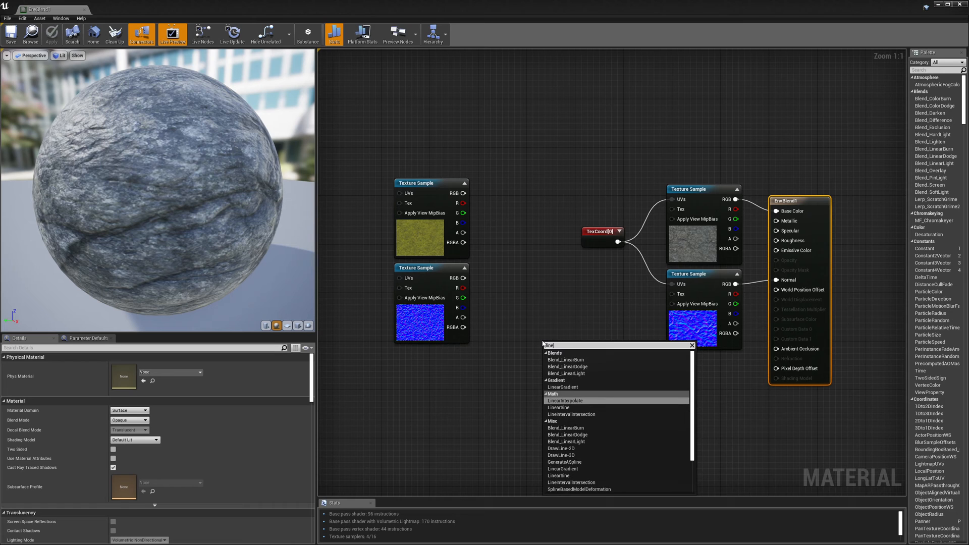
pyautogui.moveTo(566, 401)
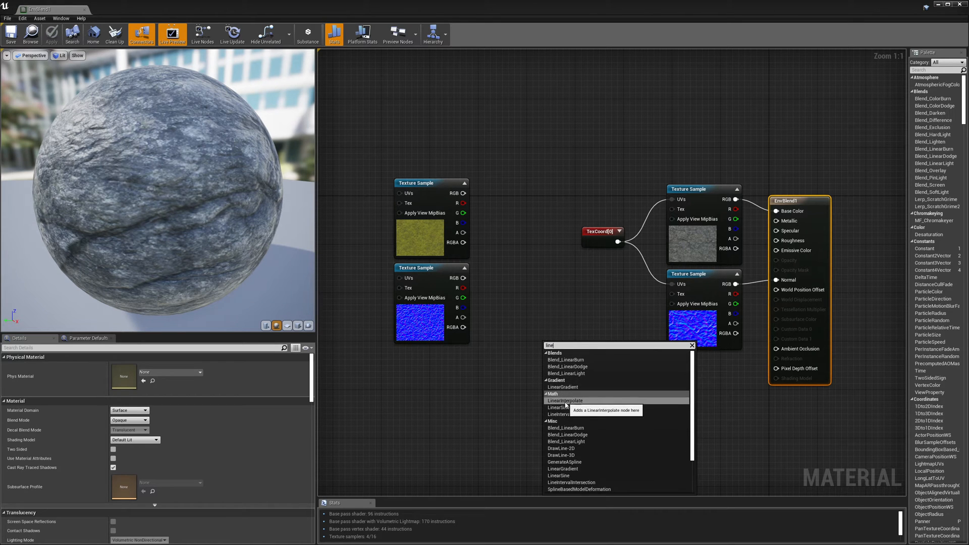
# Add a LinearInterpolate (Lerp) node from the Math category below the texture coordinate node
pyautogui.click(564, 401)
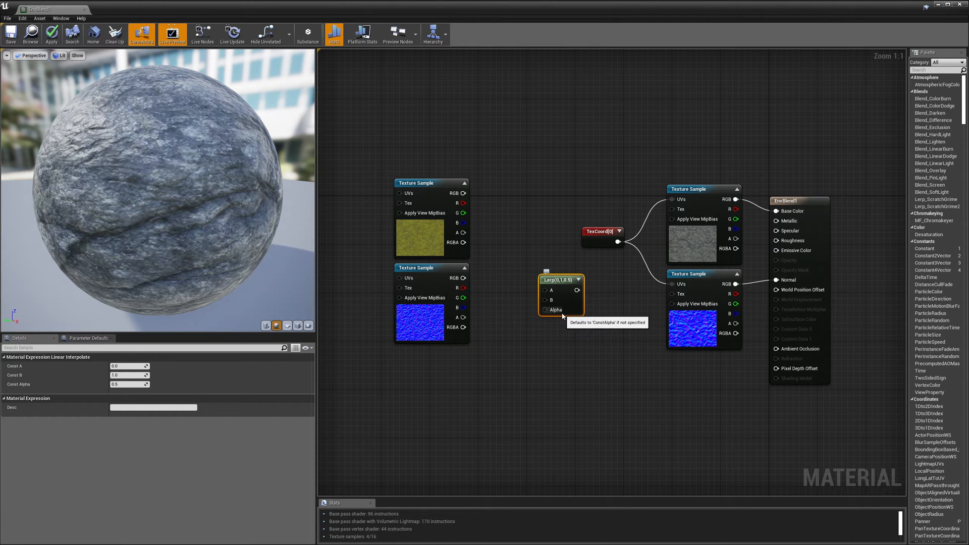
pyautogui.moveTo(553, 291)
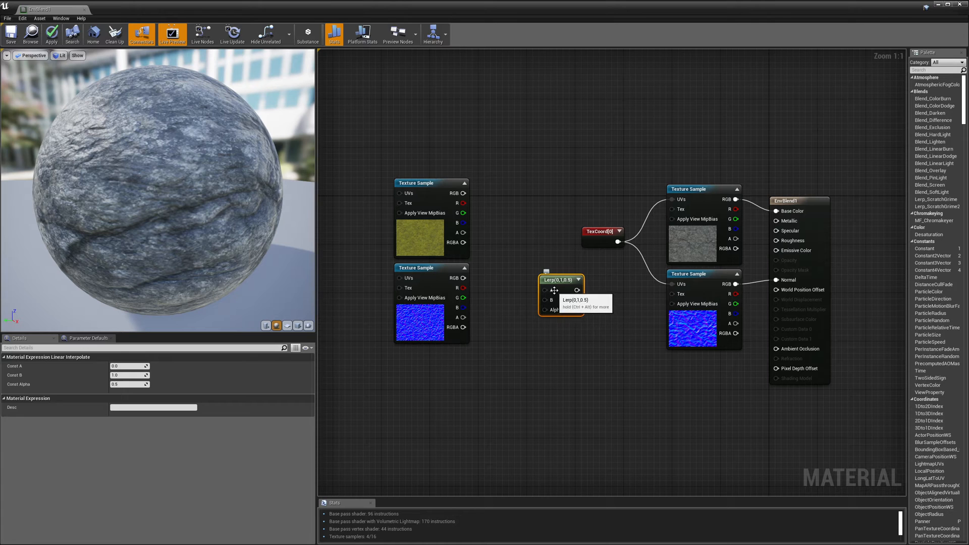
pyautogui.moveTo(553, 302)
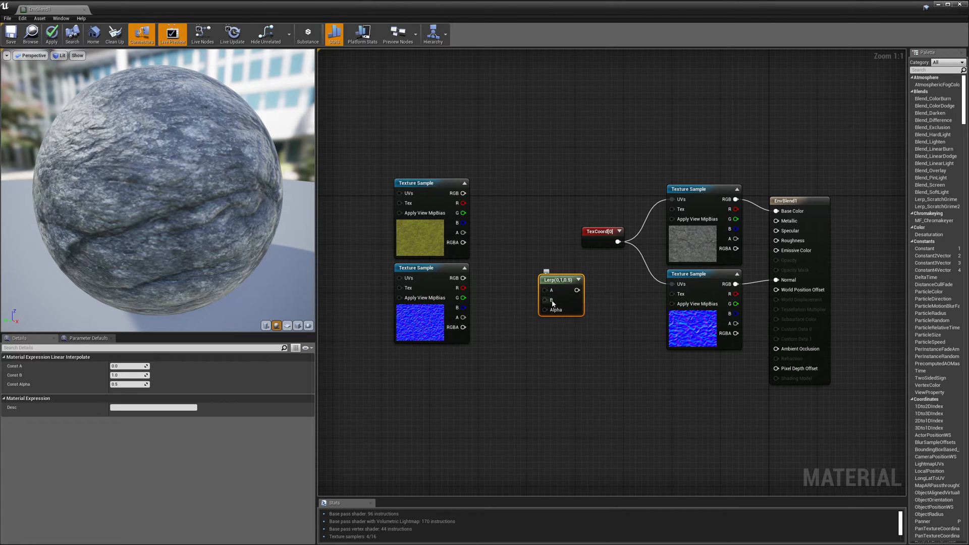
pyautogui.moveTo(546, 310)
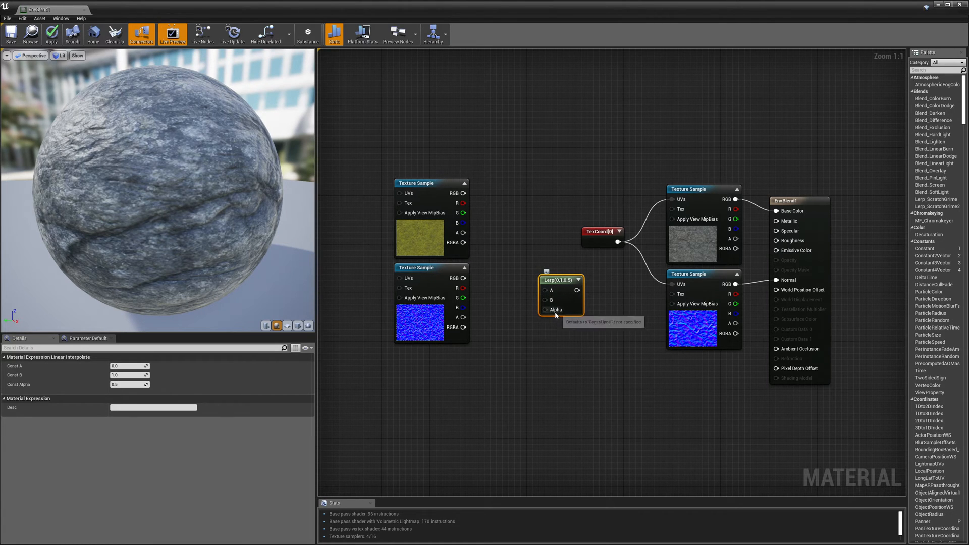
pyautogui.moveTo(546, 318)
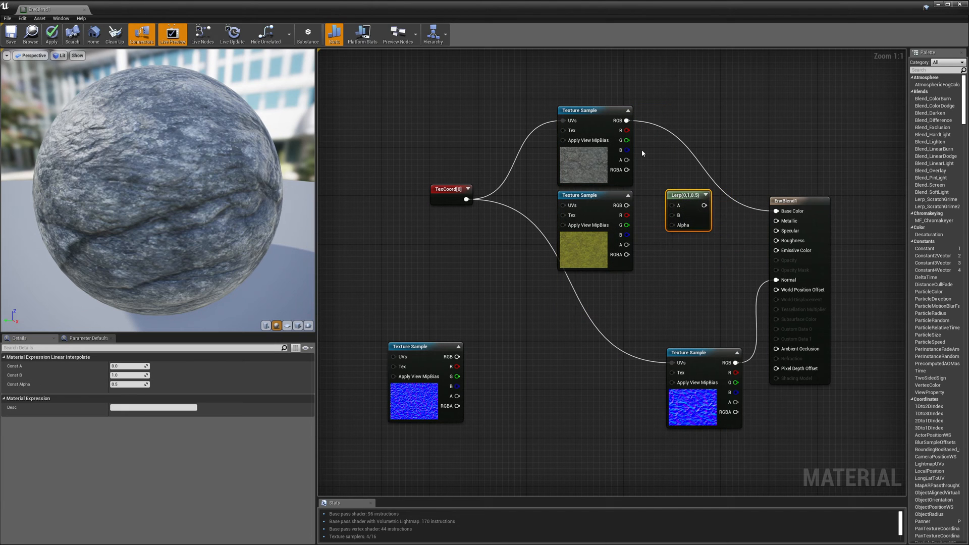
pyautogui.moveTo(629, 120)
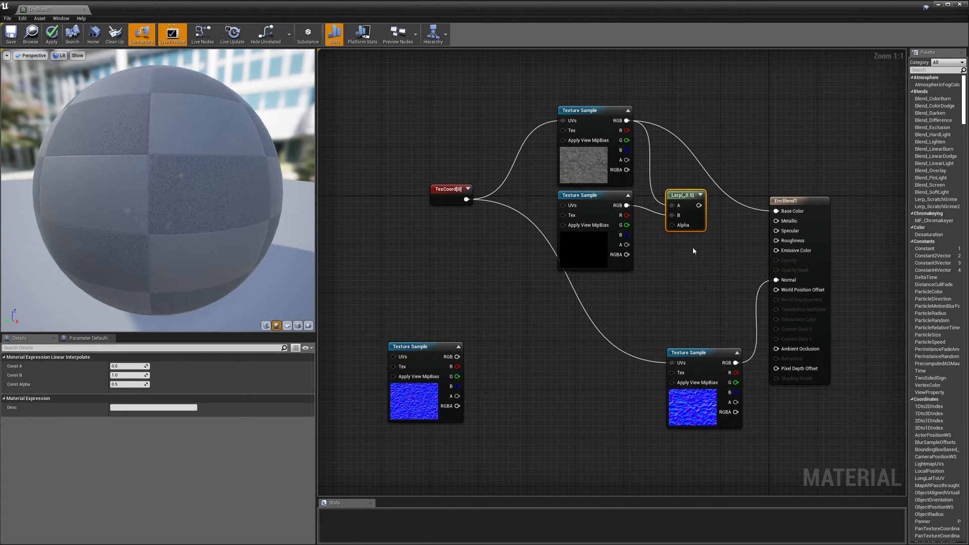
# Wire rock RGB to Lerp A, moss RGB to Lerp B, and the Lerp output into Base Color
pyautogui.click(699, 205)
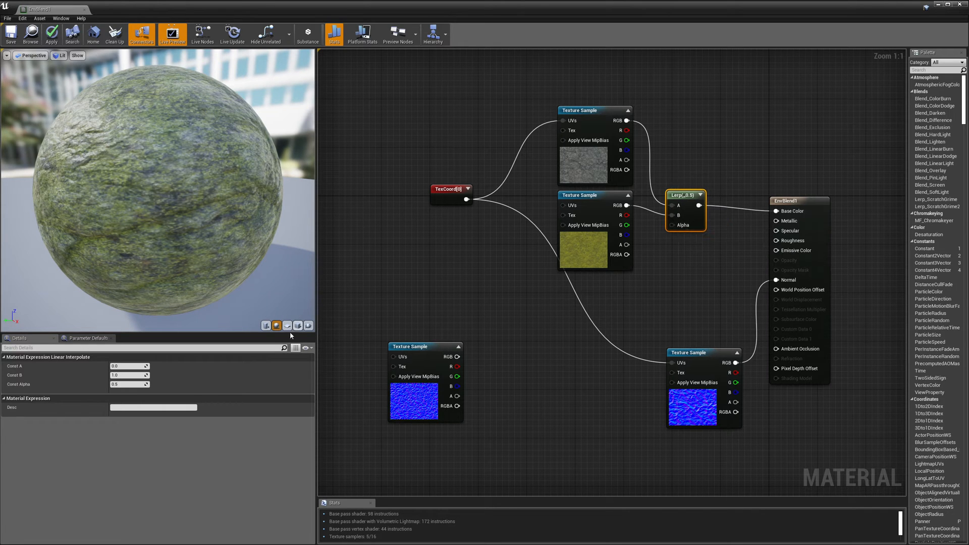
pyautogui.moveTo(127, 383)
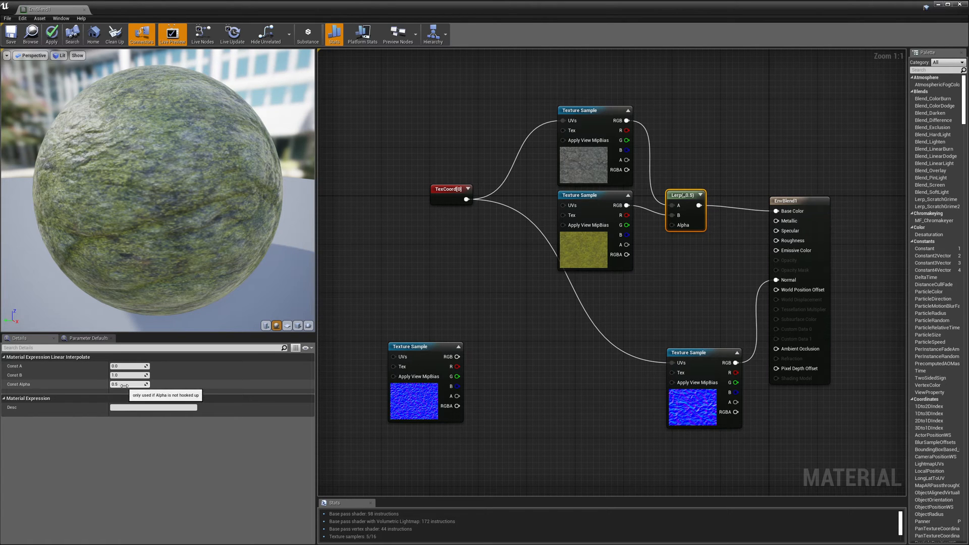
pyautogui.click(128, 384)
pyautogui.write('0')
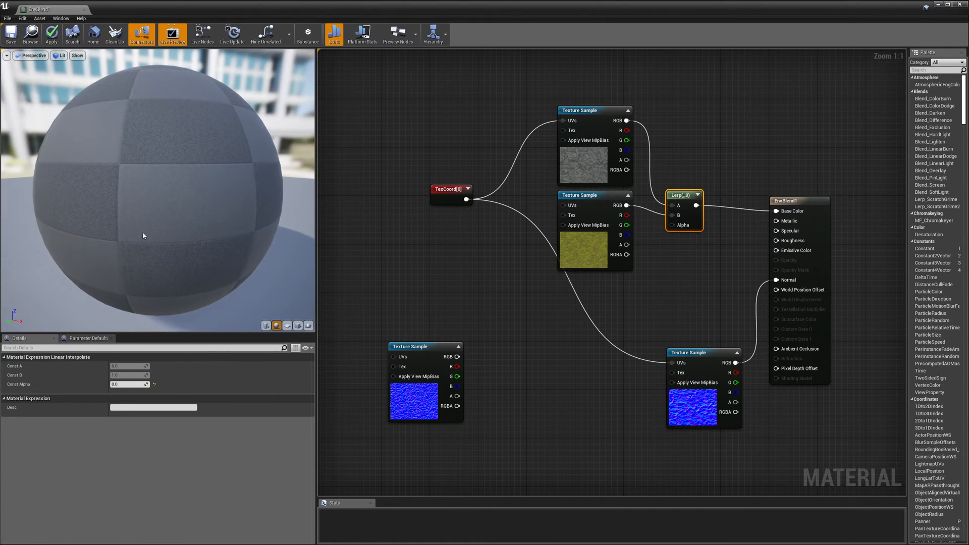
pyautogui.click(51, 31)
pyautogui.write('1')
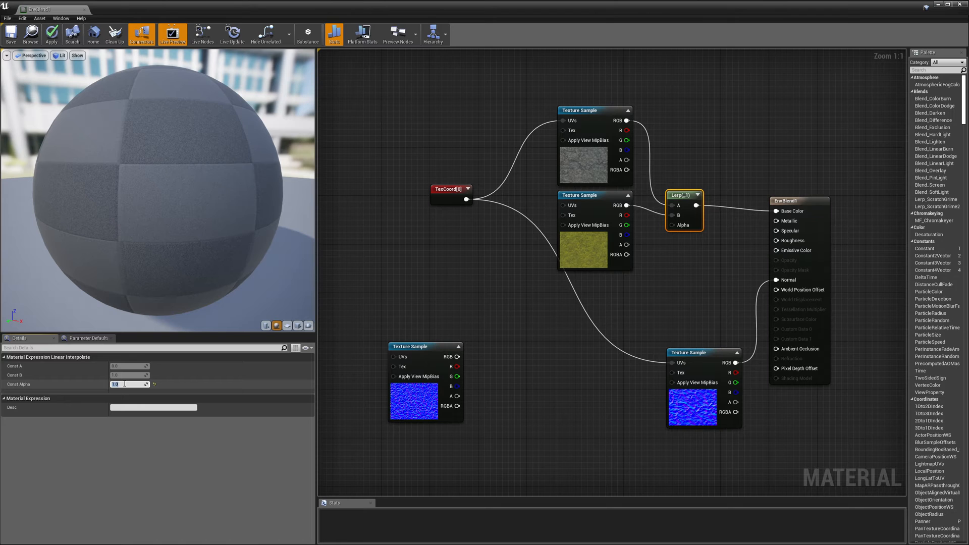
pyautogui.click(51, 34)
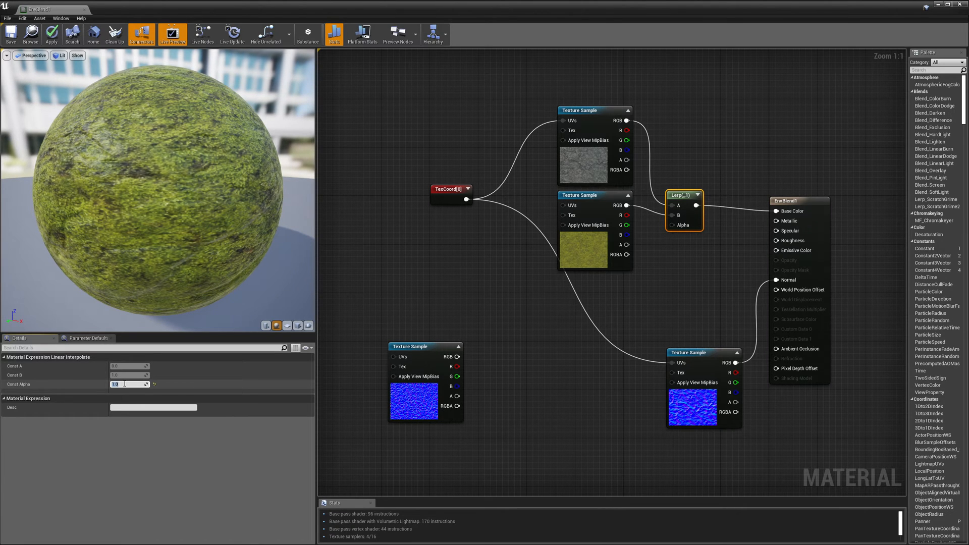
pyautogui.write('0.5')
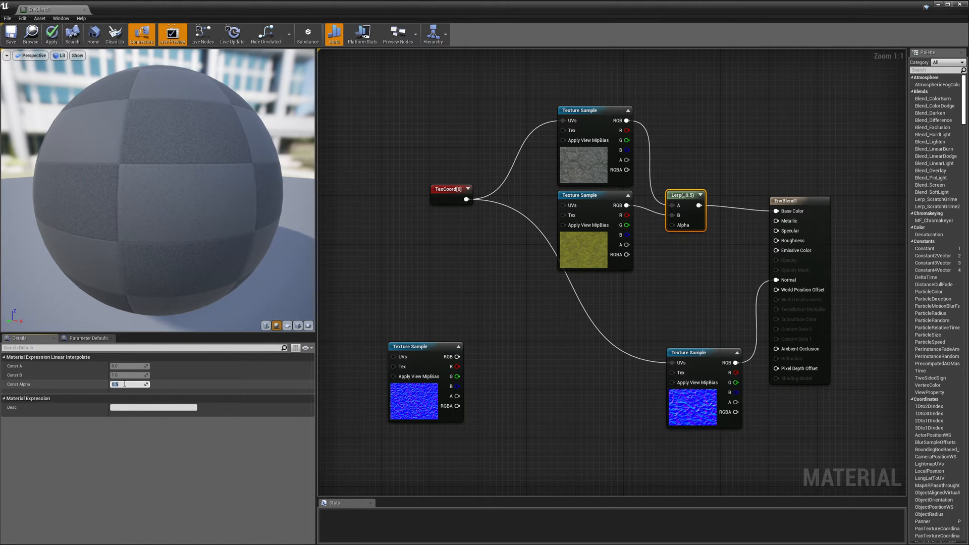
pyautogui.click(51, 33)
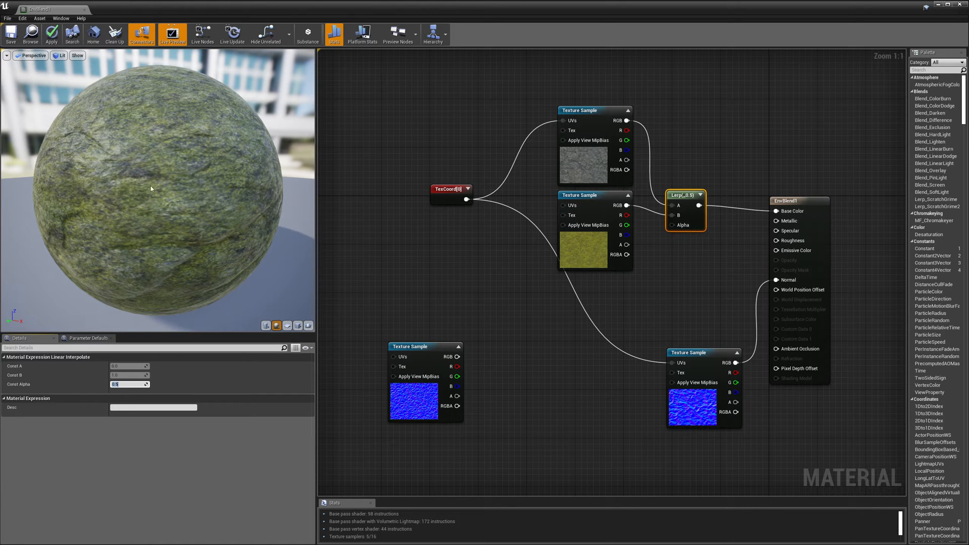
pyautogui.moveTo(154, 185)
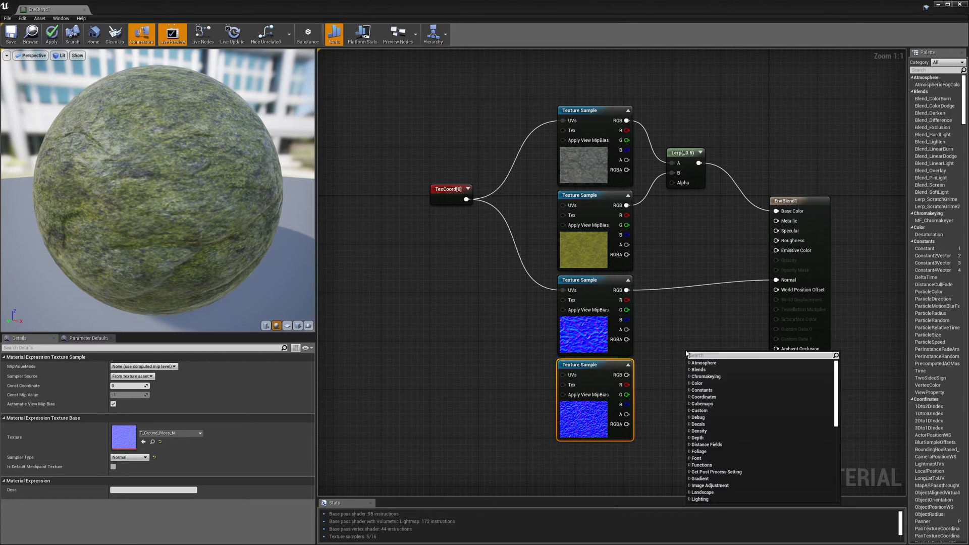
# Add a second Lerp blending both normal map samples at 0.5 and feed it into Normal
pyautogui.write('line')
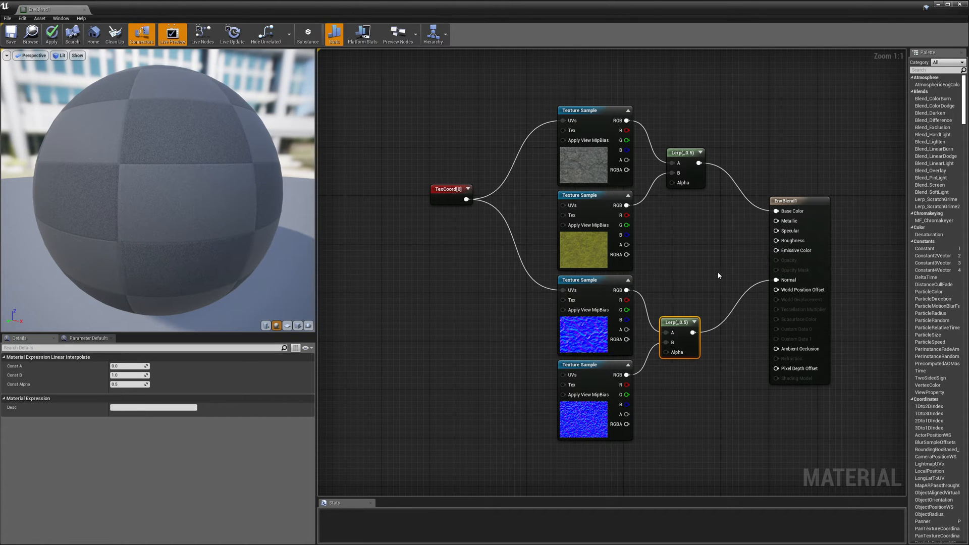
pyautogui.click(50, 34)
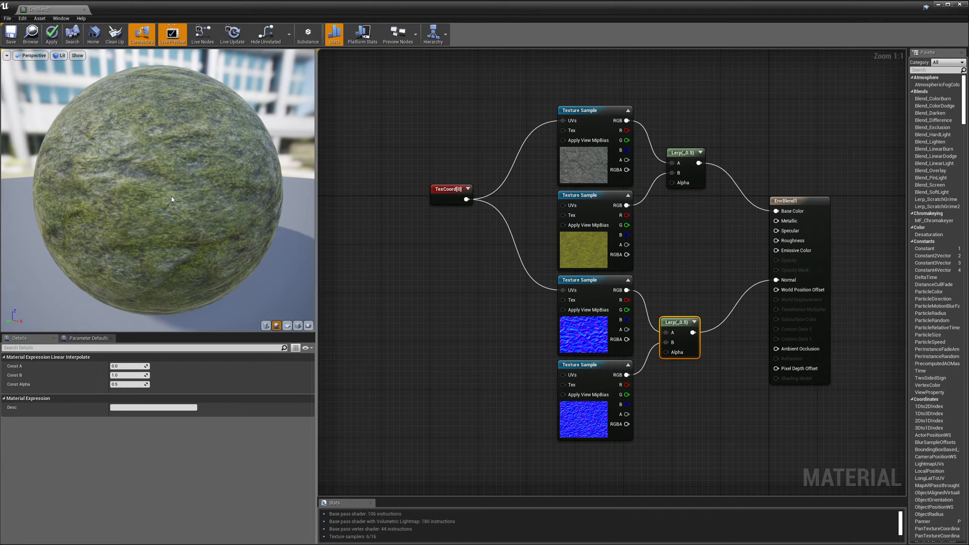
pyautogui.moveTo(165, 230)
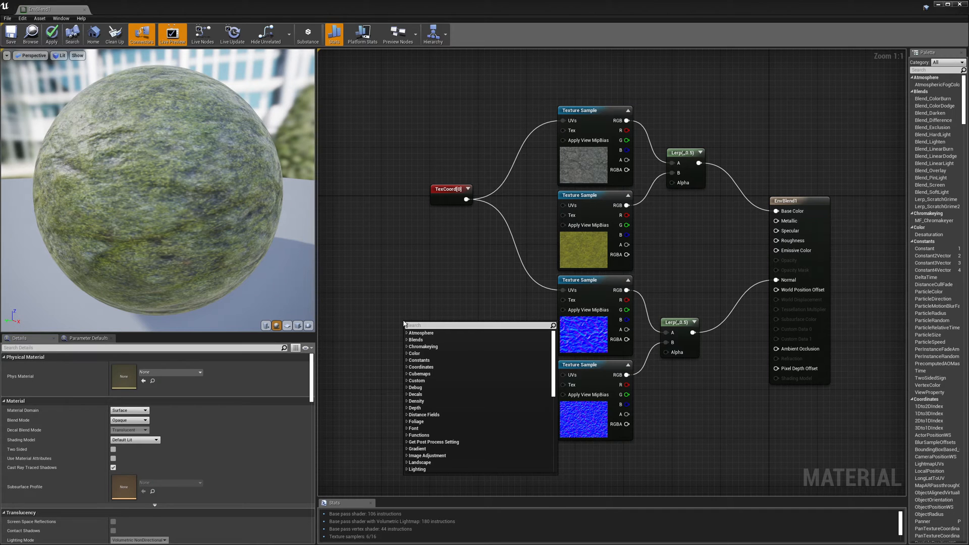
# Place an unconnected VertexNormalWS node left of the texture samples
pyautogui.write('verte')
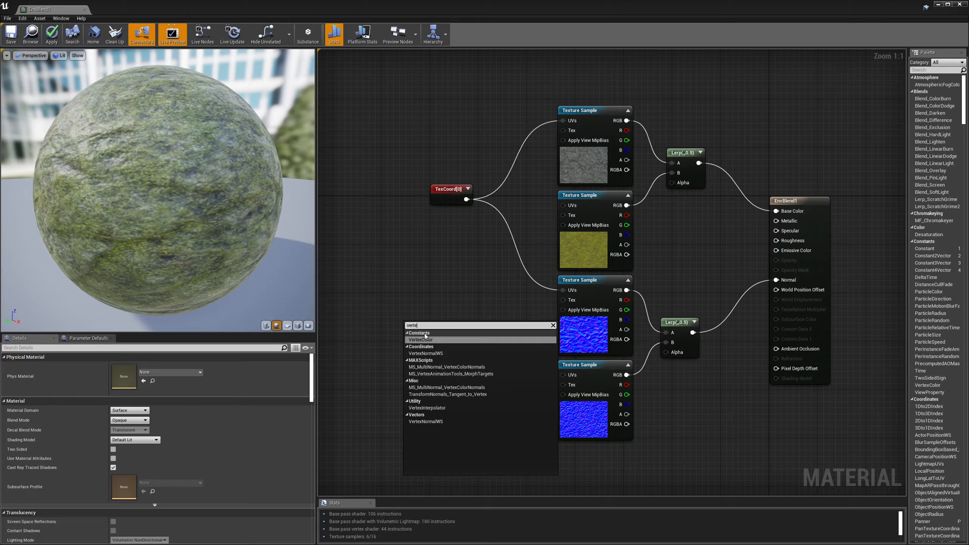
pyautogui.moveTo(426, 353)
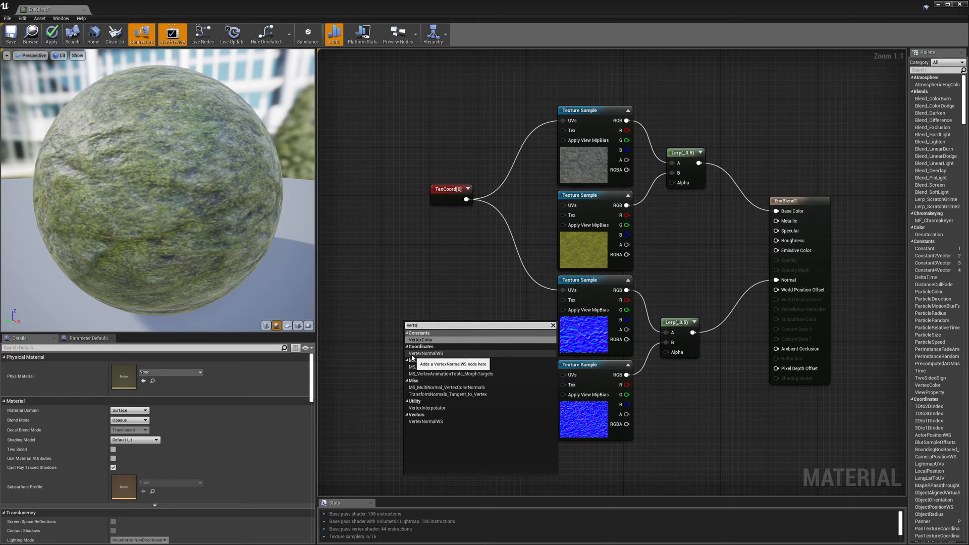
pyautogui.click(425, 353)
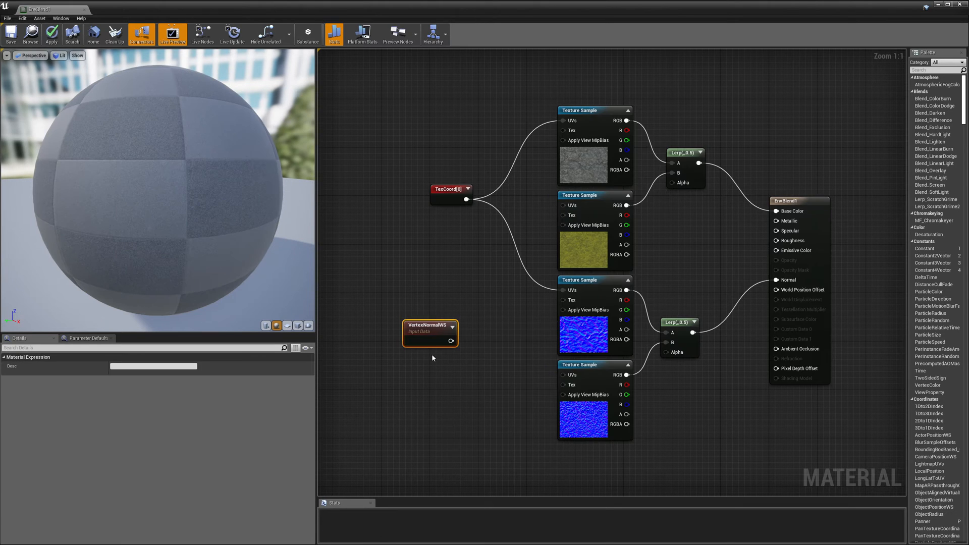
pyautogui.moveTo(430, 334)
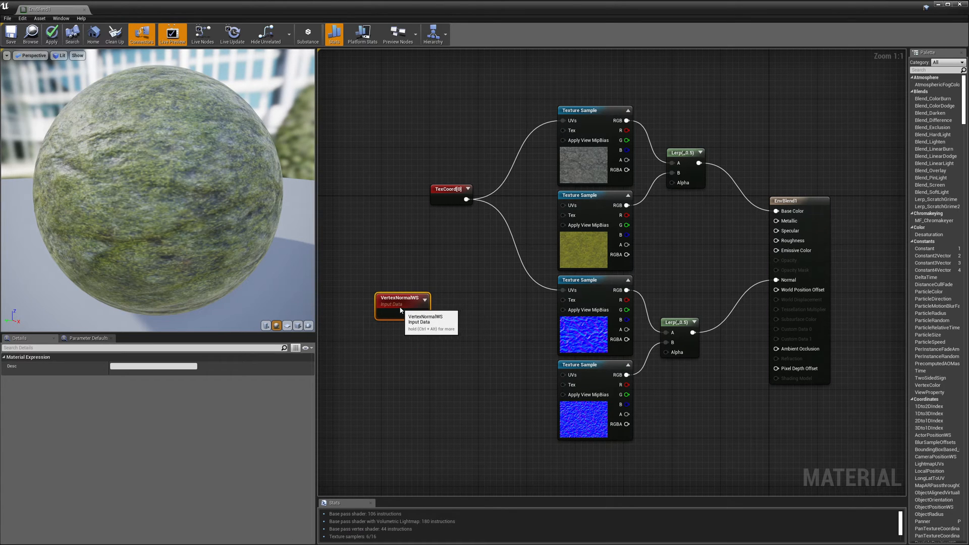
pyautogui.moveTo(402, 309)
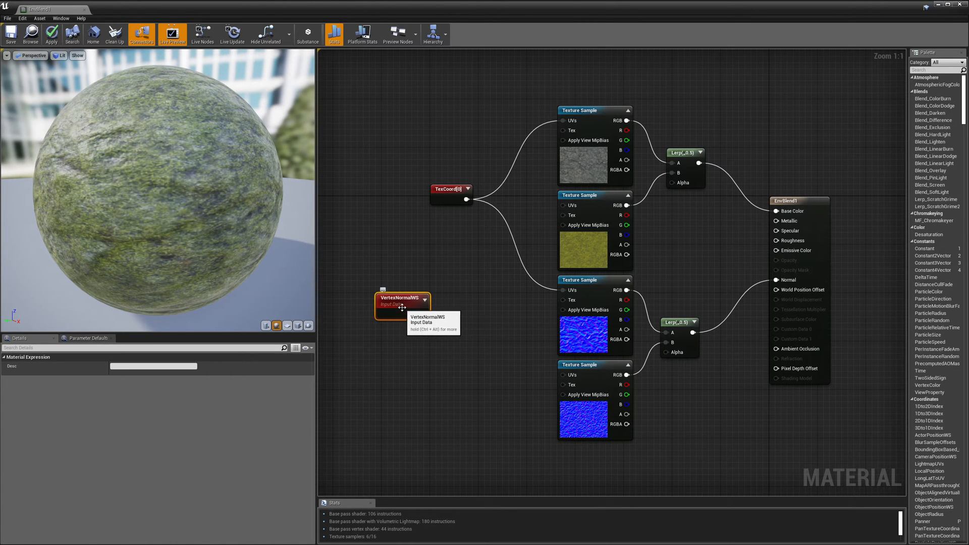
pyautogui.moveTo(279, 211)
pyautogui.write('comp')
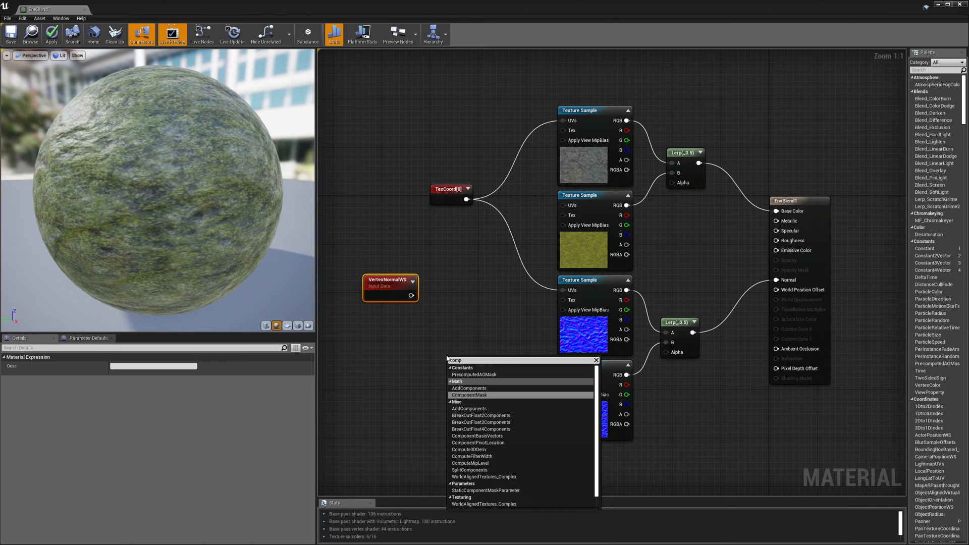
# Add a ComponentMask on VertexNormalWS keeping only the B (Z) channel, with R and G unchecked
pyautogui.write('o')
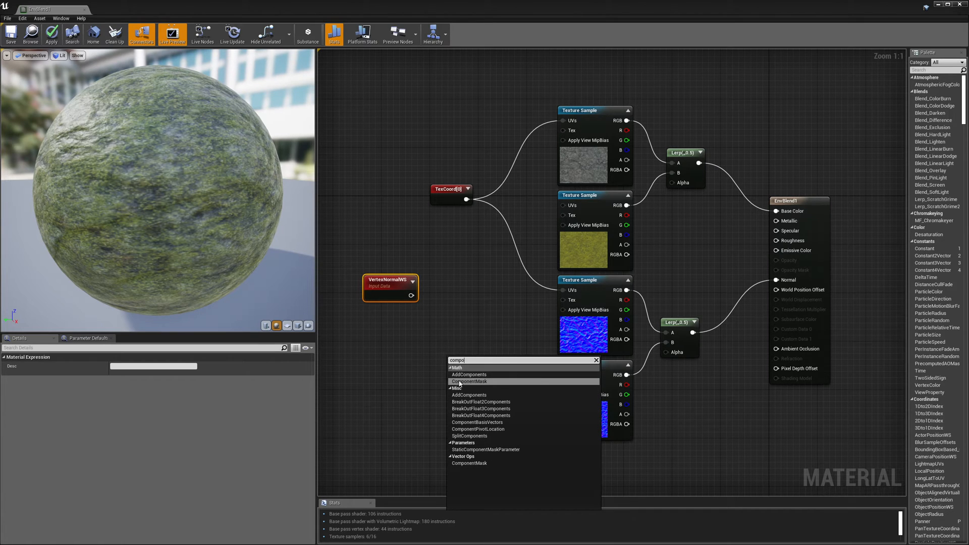
pyautogui.click(469, 382)
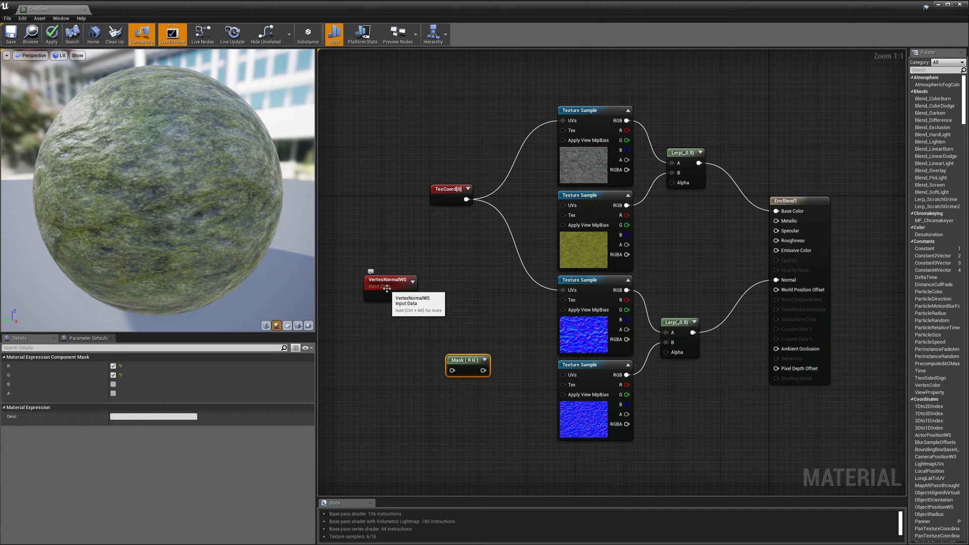
pyautogui.moveTo(403, 311)
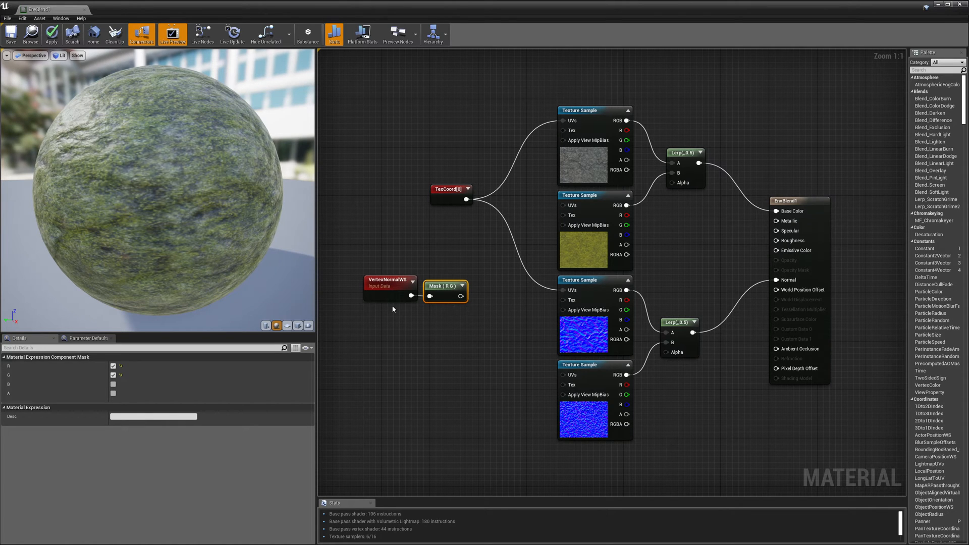
pyautogui.moveTo(399, 323)
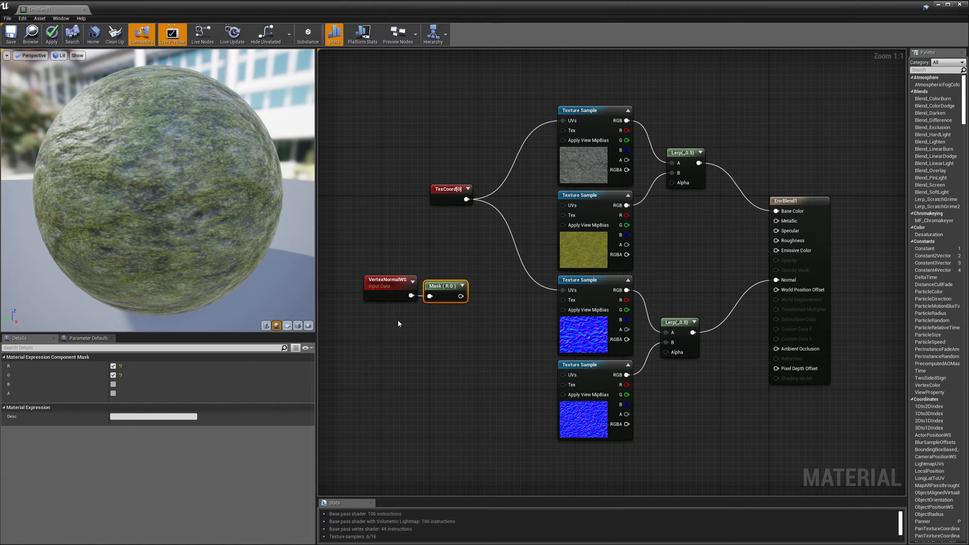
pyautogui.click(113, 375)
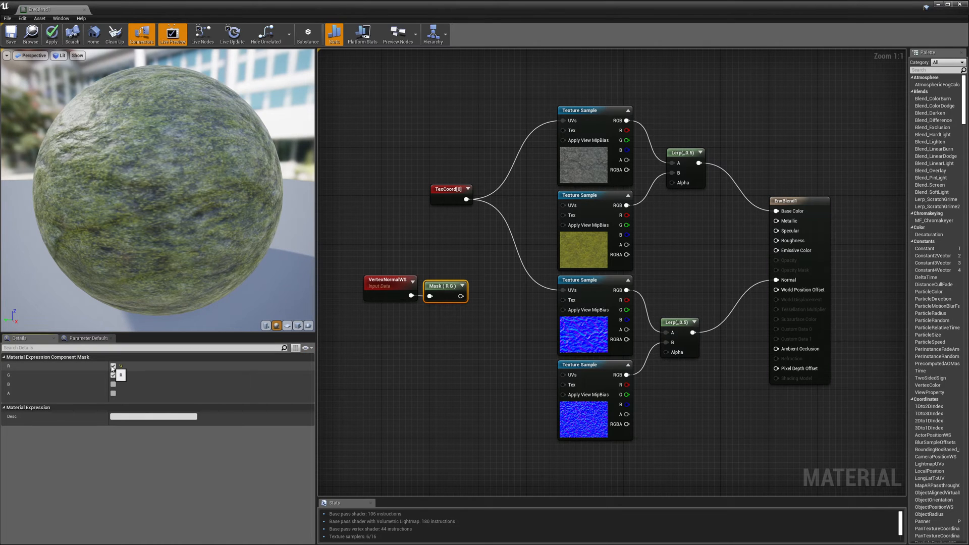
pyautogui.click(113, 384)
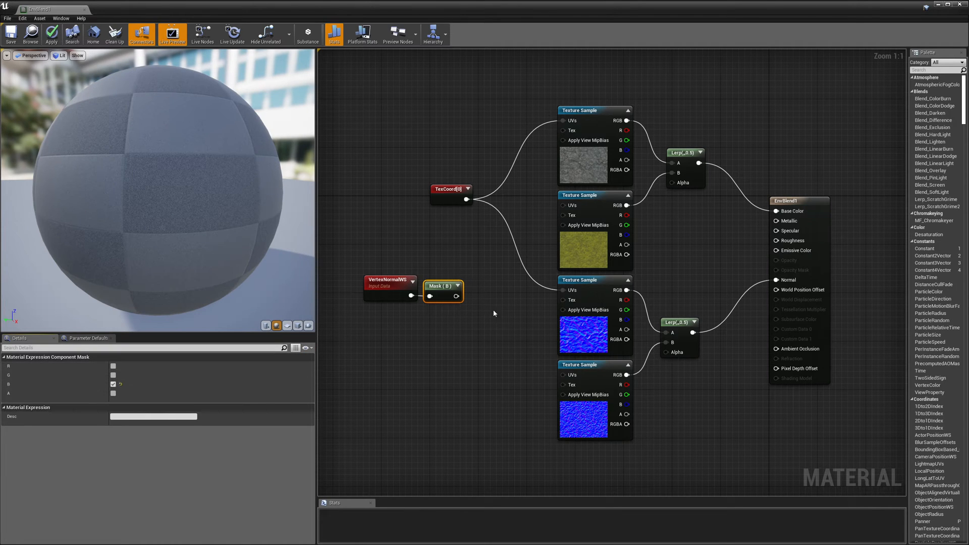
pyautogui.moveTo(484, 311)
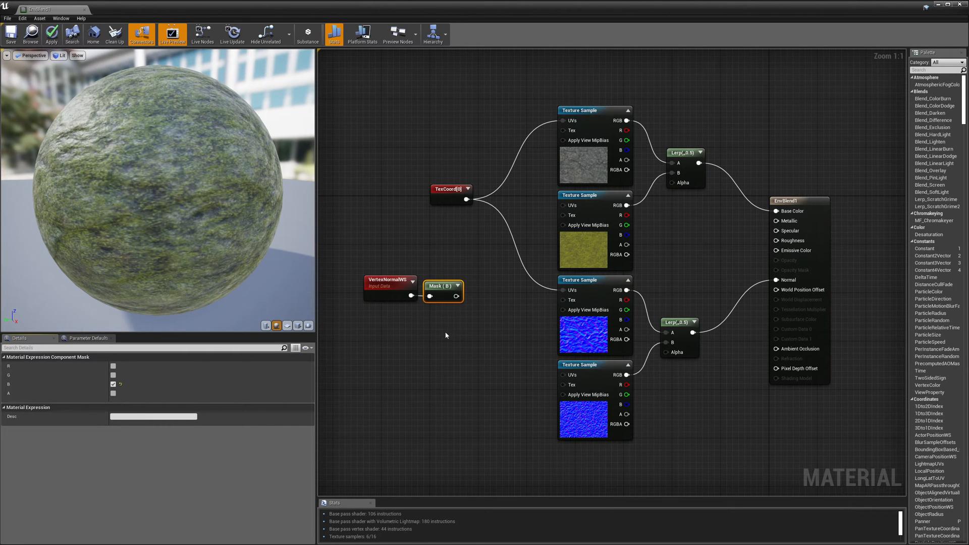
pyautogui.moveTo(397, 313)
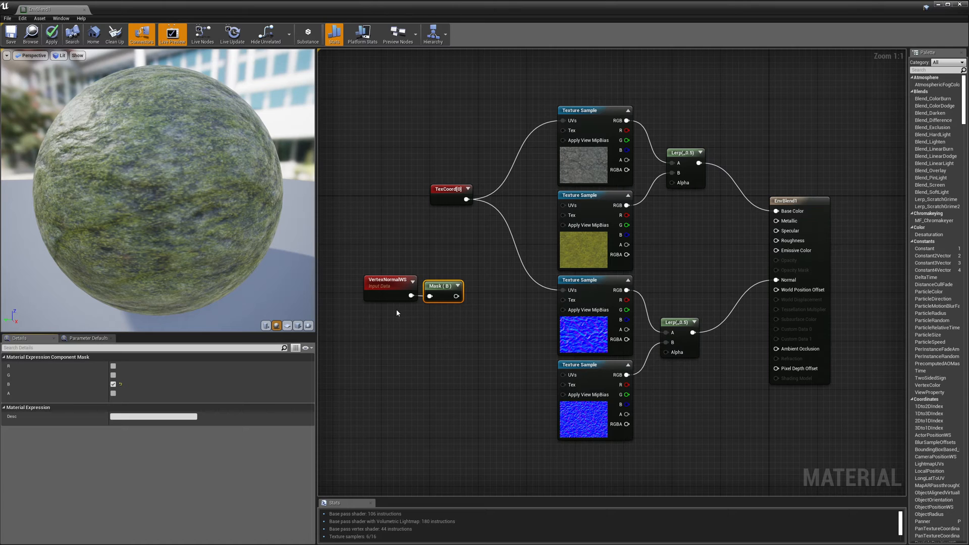
pyautogui.moveTo(445, 290)
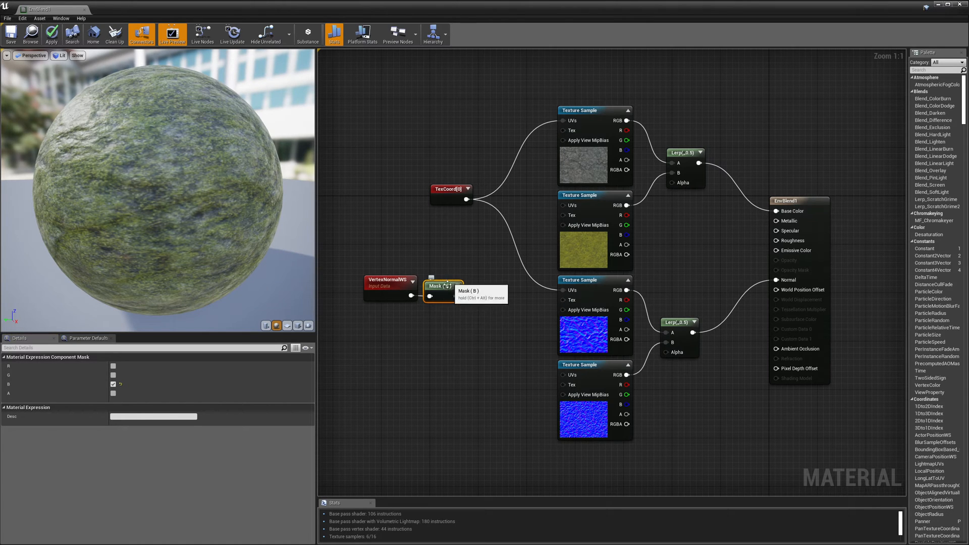
pyautogui.moveTo(449, 290)
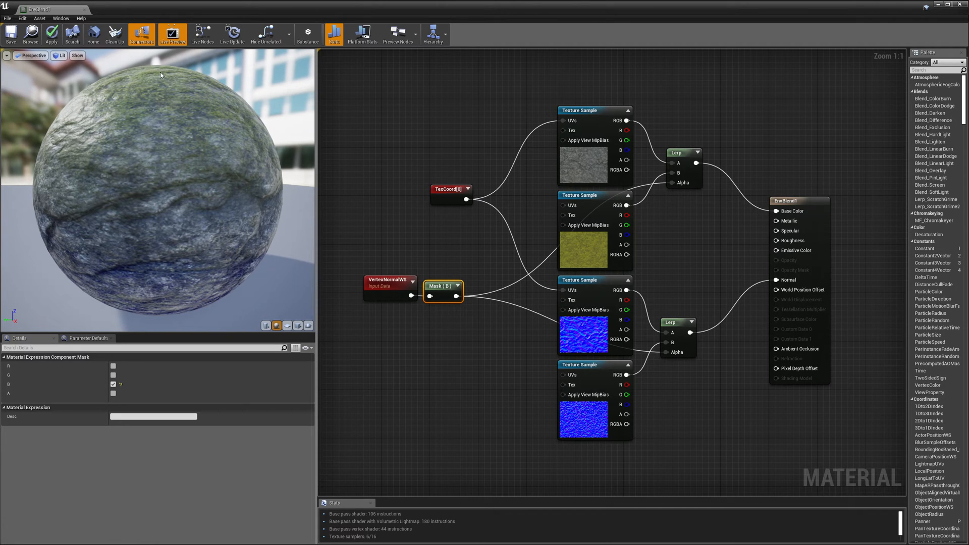
pyautogui.moveTo(151, 62)
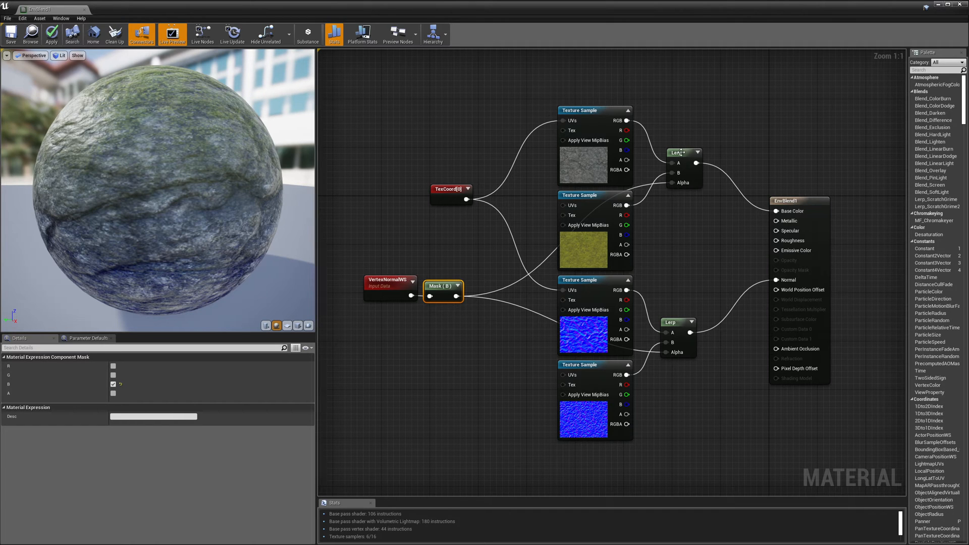
# Inspect the base colour Lerp's inputs before searching for a Clamp node
pyautogui.click(684, 152)
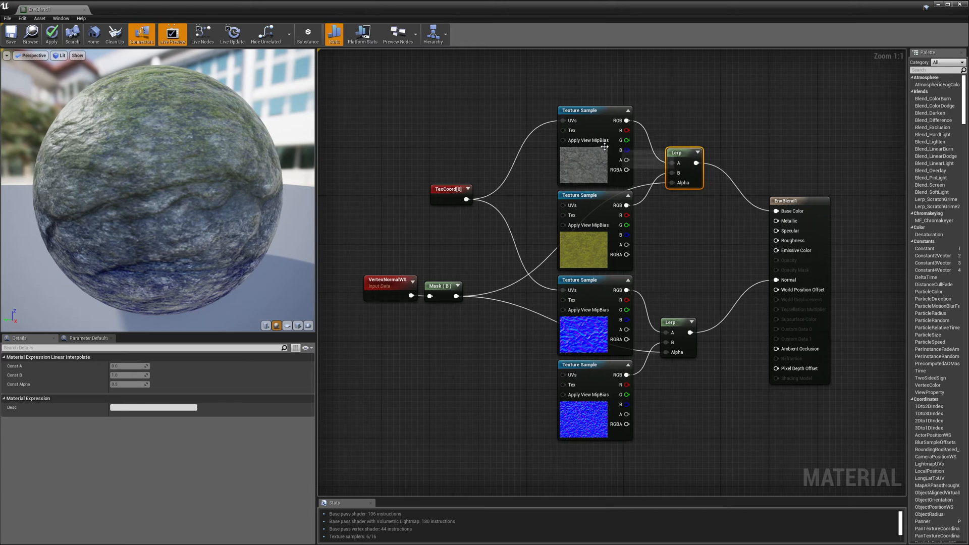
pyautogui.moveTo(596, 164)
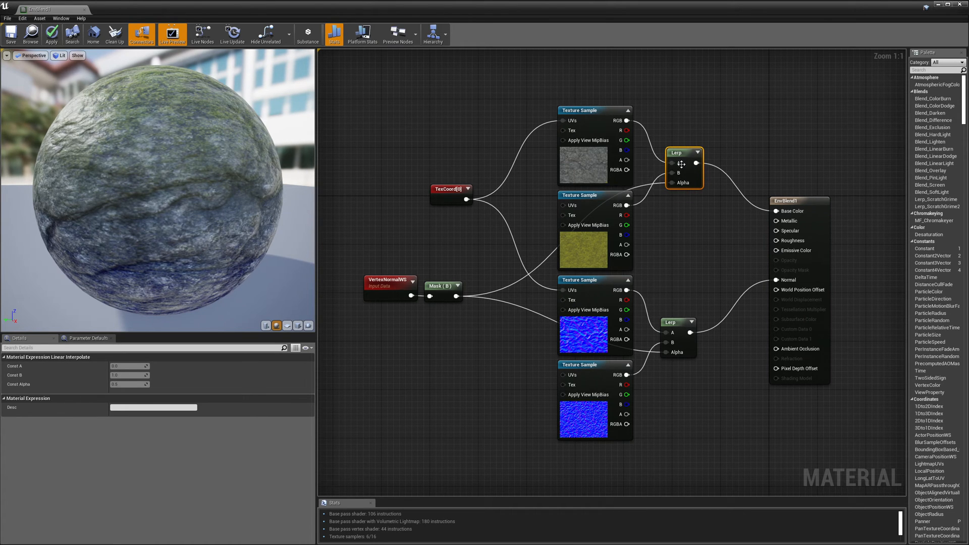
pyautogui.moveTo(679, 165)
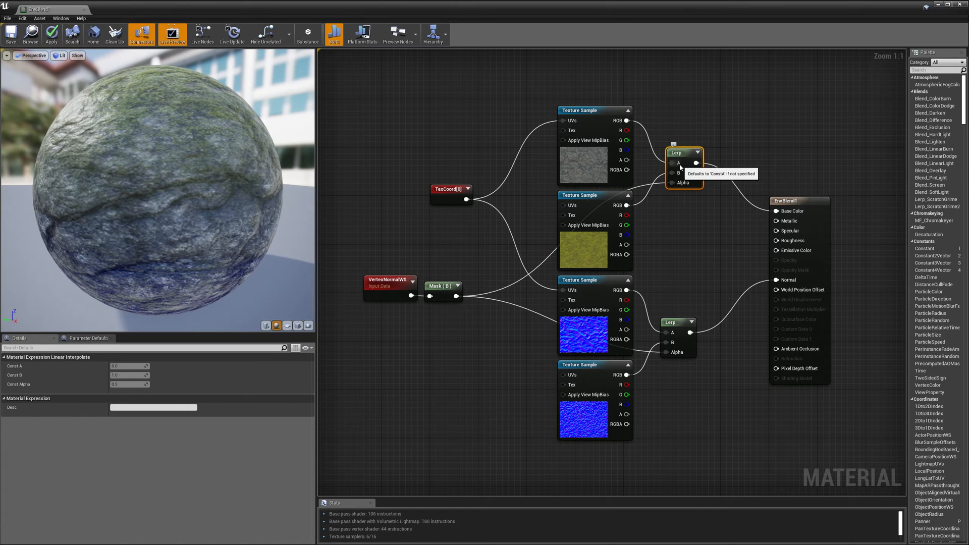
pyautogui.moveTo(681, 177)
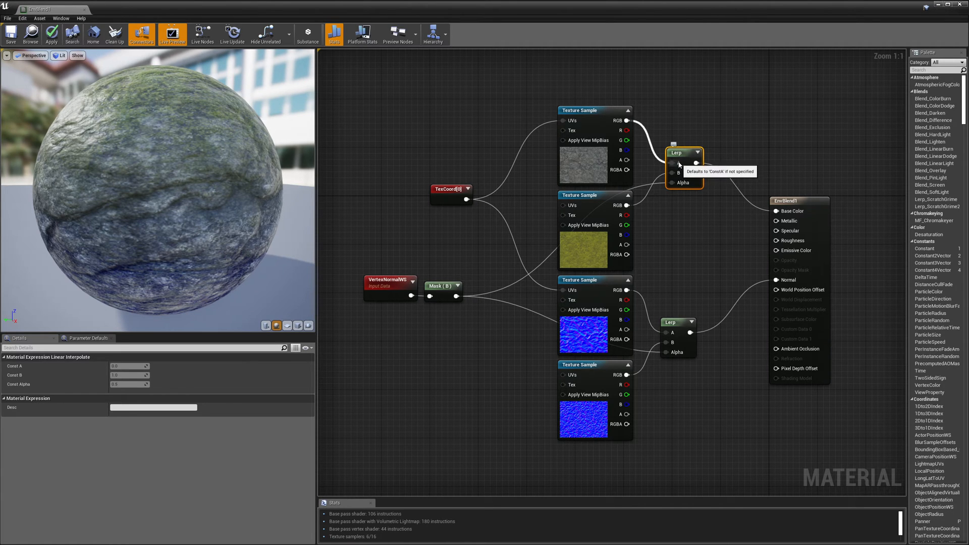
pyautogui.moveTo(645, 139)
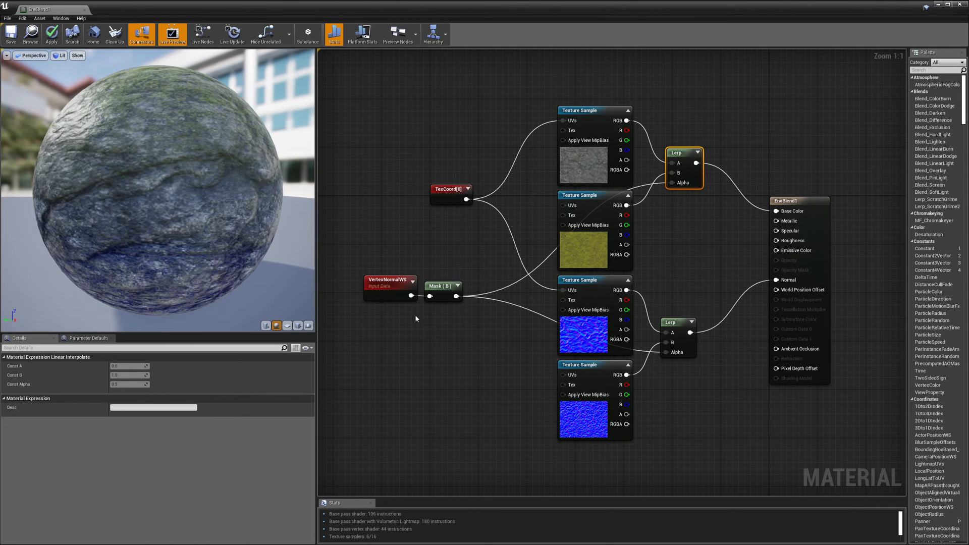
pyautogui.moveTo(411, 355)
pyautogui.write('clamp')
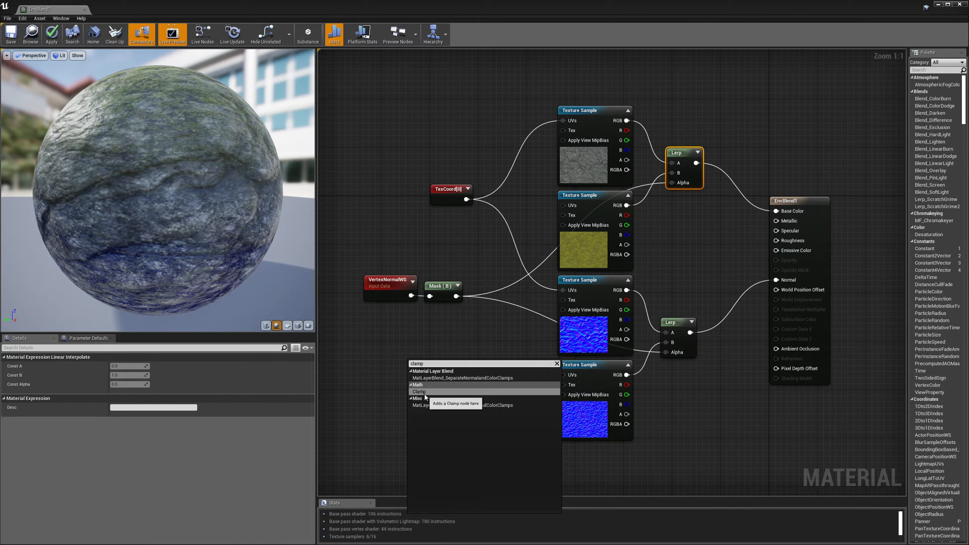
# Add a Clamp (0 to 1) between Mask (B) and both Lerp Alpha pins, checking its min and max
pyautogui.click(420, 391)
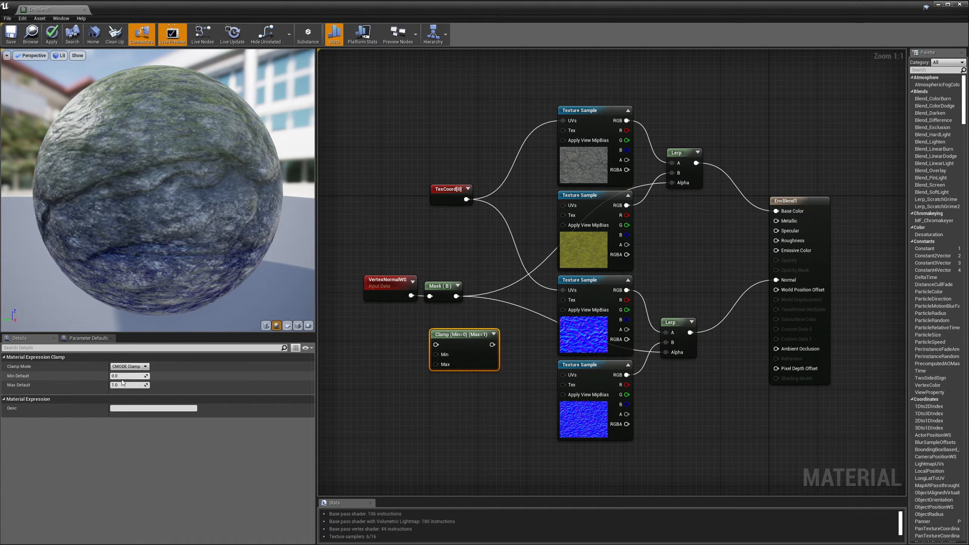
pyautogui.moveTo(456, 296)
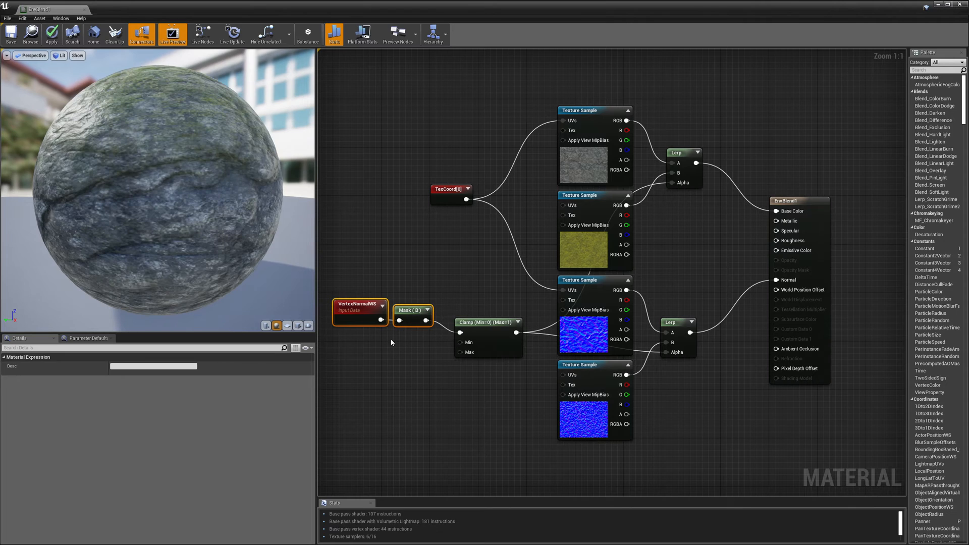
pyautogui.click(483, 316)
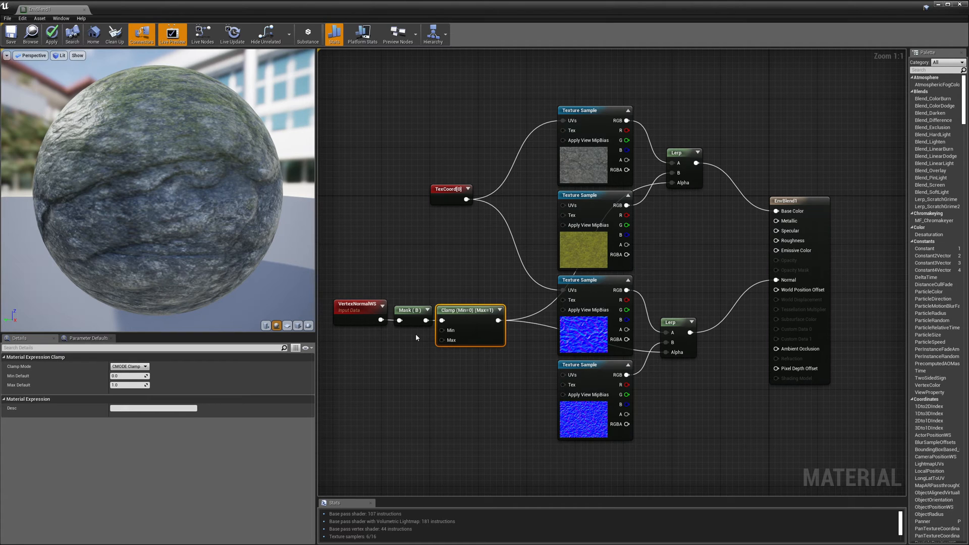
pyautogui.moveTo(371, 304)
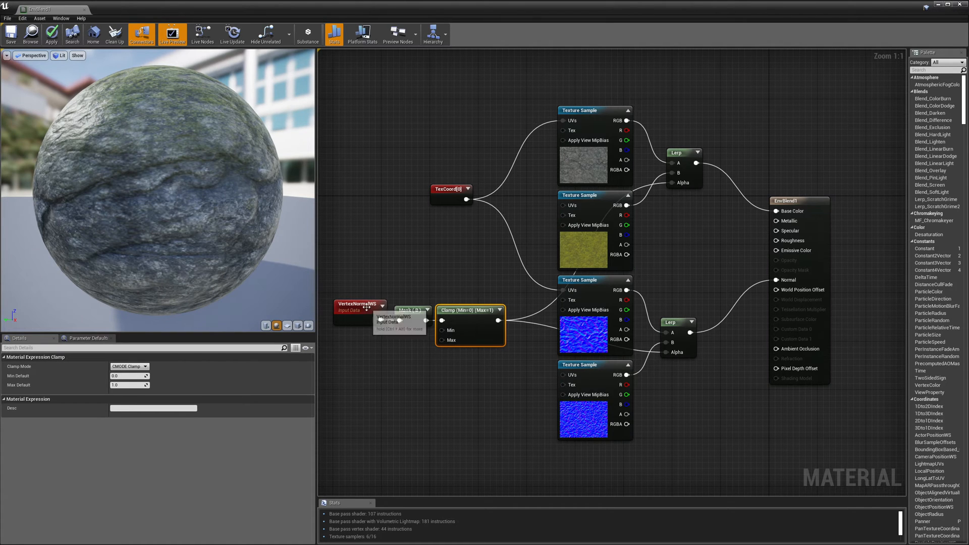
pyautogui.click(359, 303)
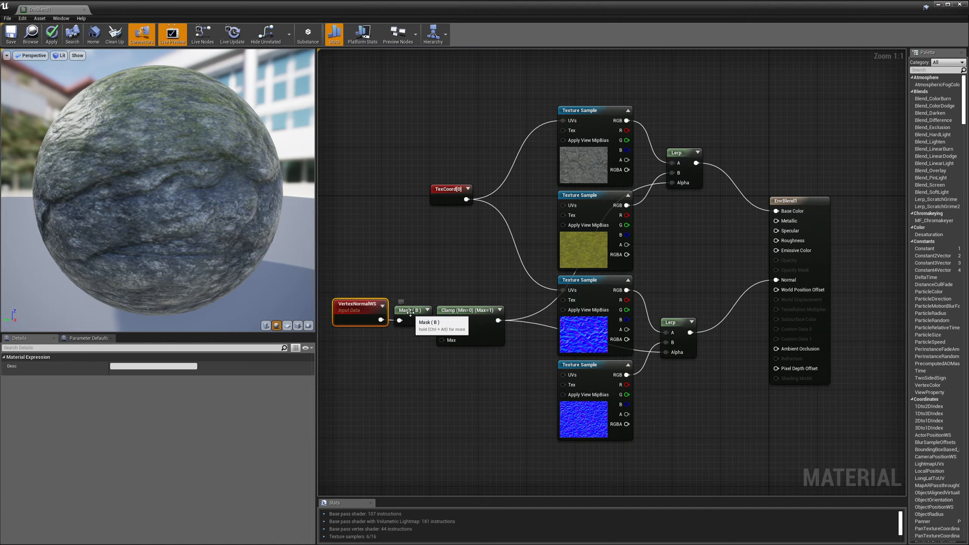
pyautogui.click(466, 310)
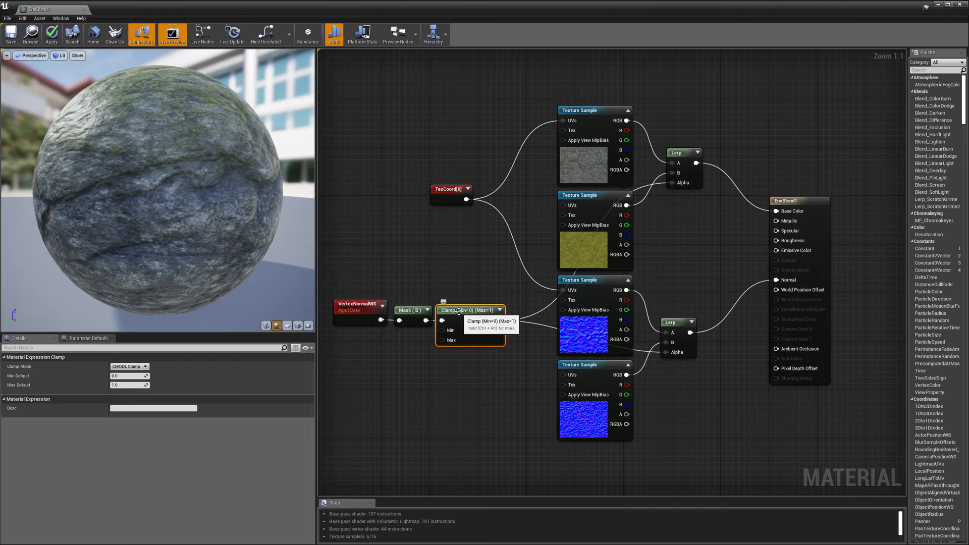
pyautogui.moveTo(453, 358)
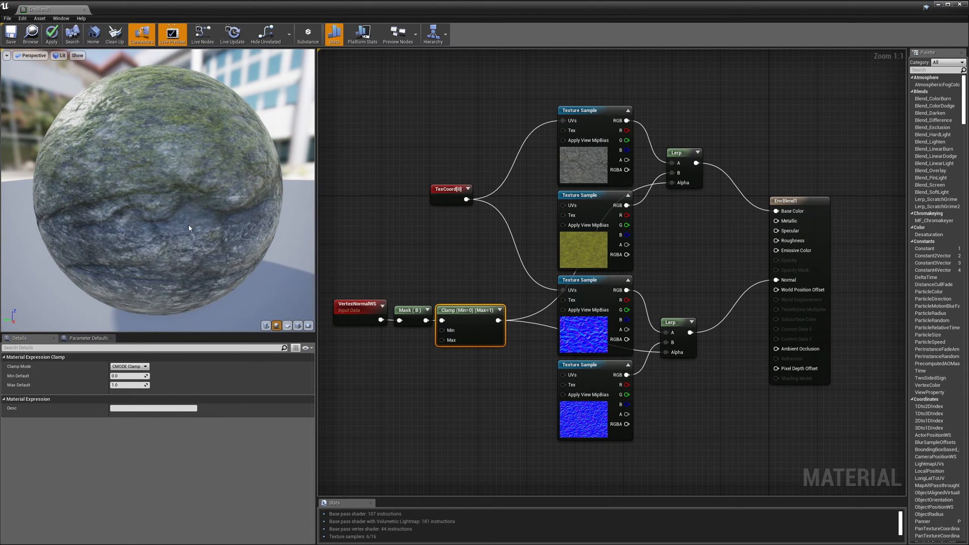
pyautogui.moveTo(197, 201)
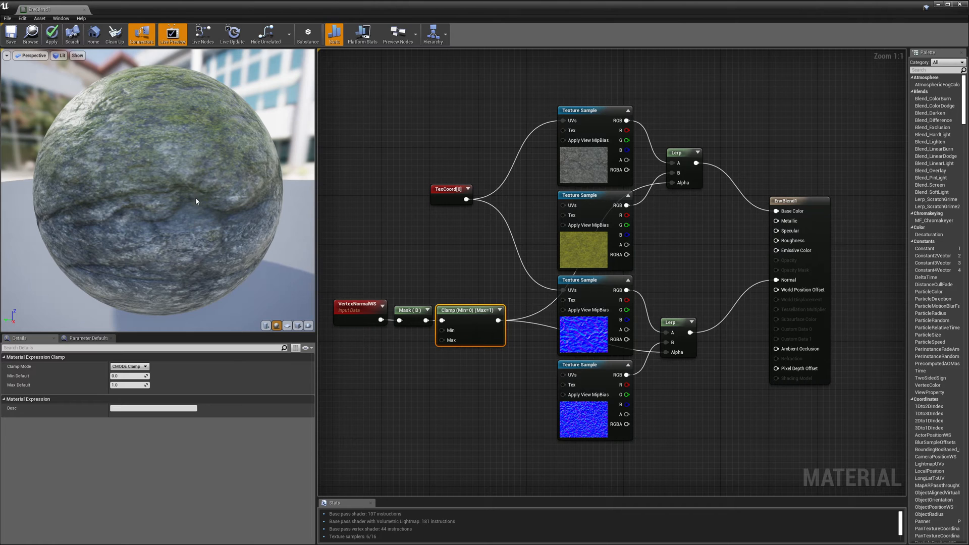
pyautogui.moveTo(160, 169)
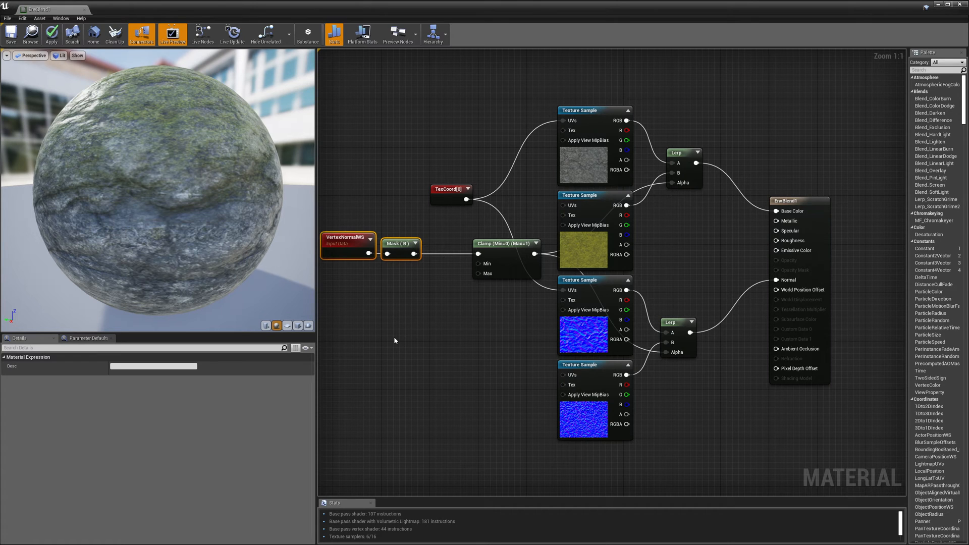
# Insert a Power node with Mask (B) into its Base and its output into the Clamp
pyautogui.rightClick(395, 340)
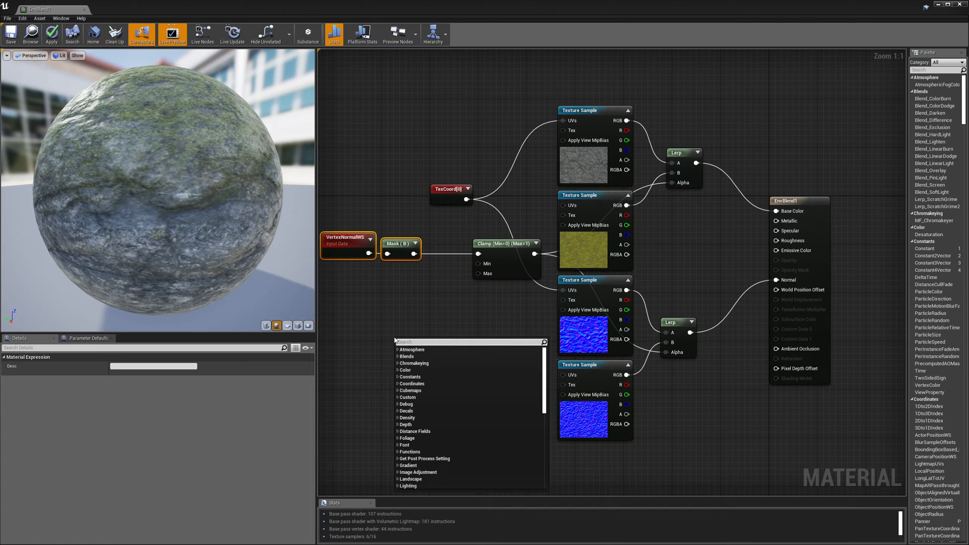
pyautogui.write('power')
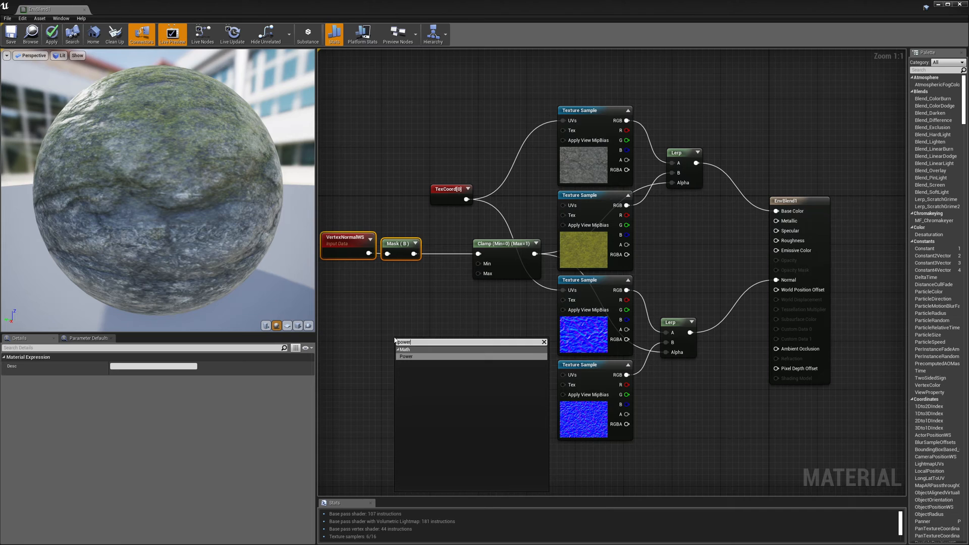
pyautogui.click(405, 357)
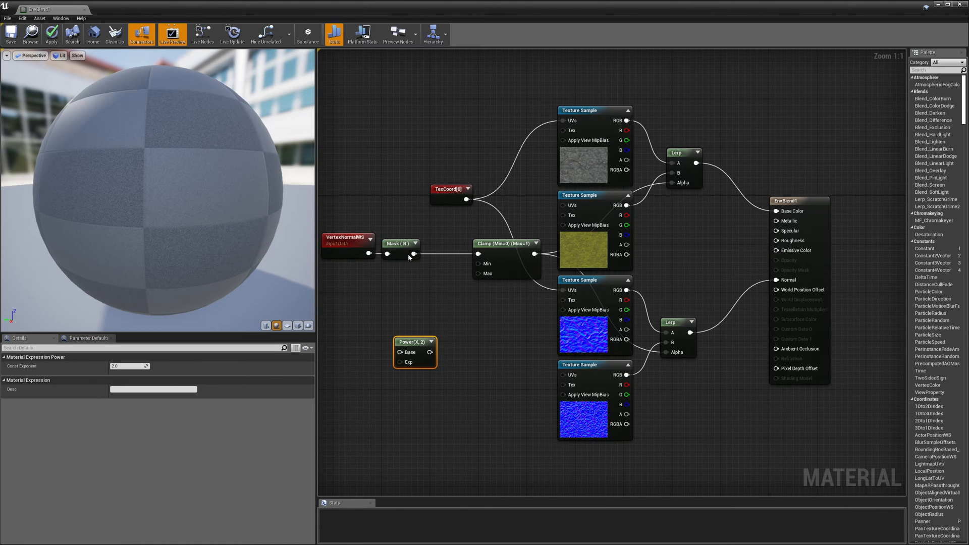
pyautogui.click(401, 243)
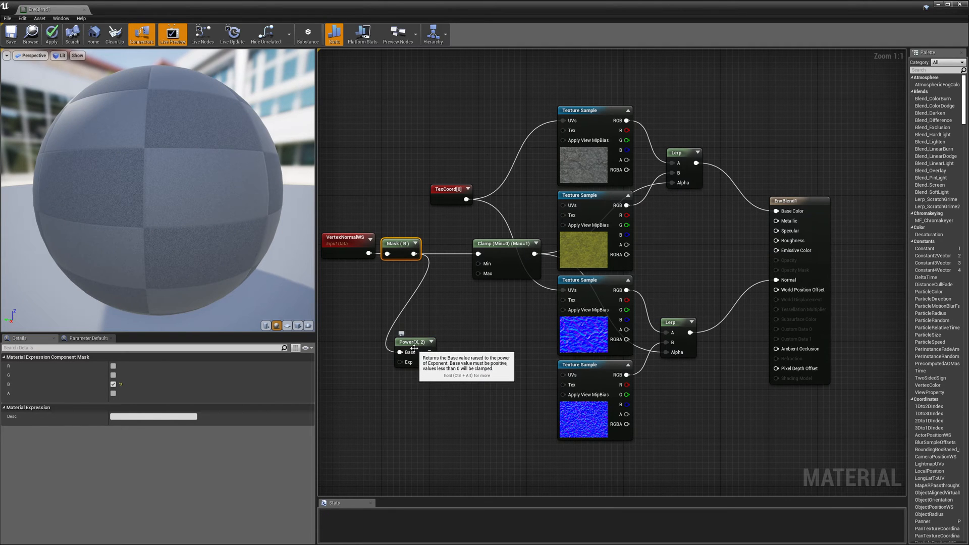
pyautogui.click(50, 35)
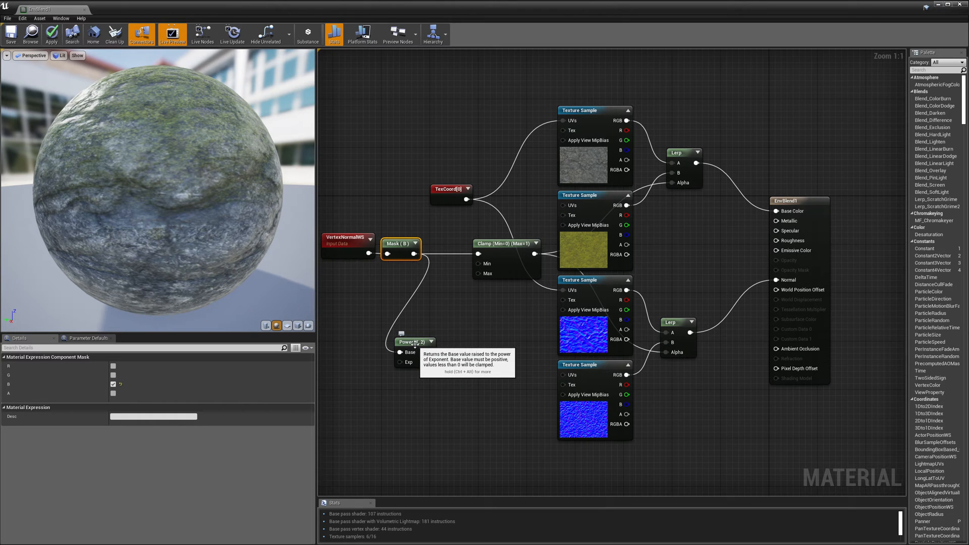
pyautogui.click(415, 283)
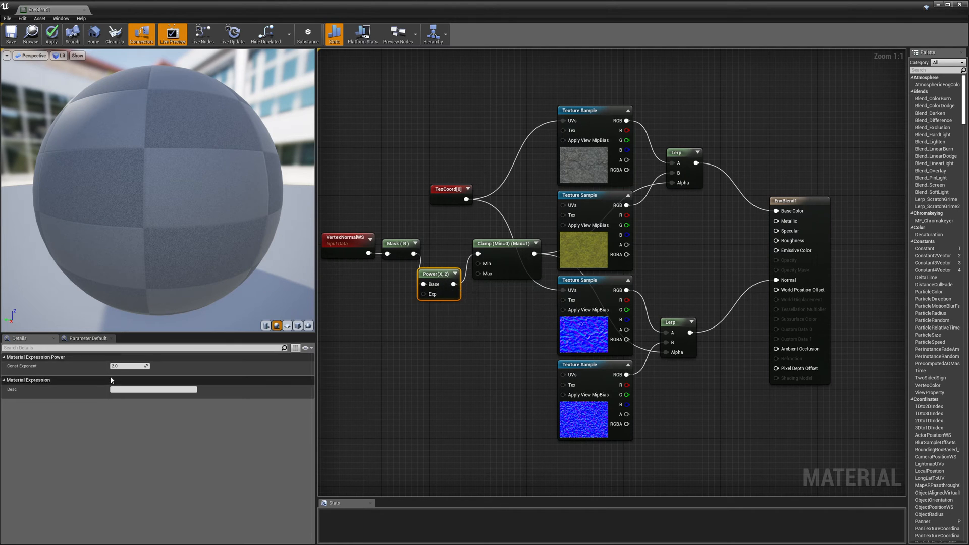
# Set the Power node's Const Exponent to 30 and apply it to the preview
pyautogui.click(128, 365)
pyautogui.write('30')
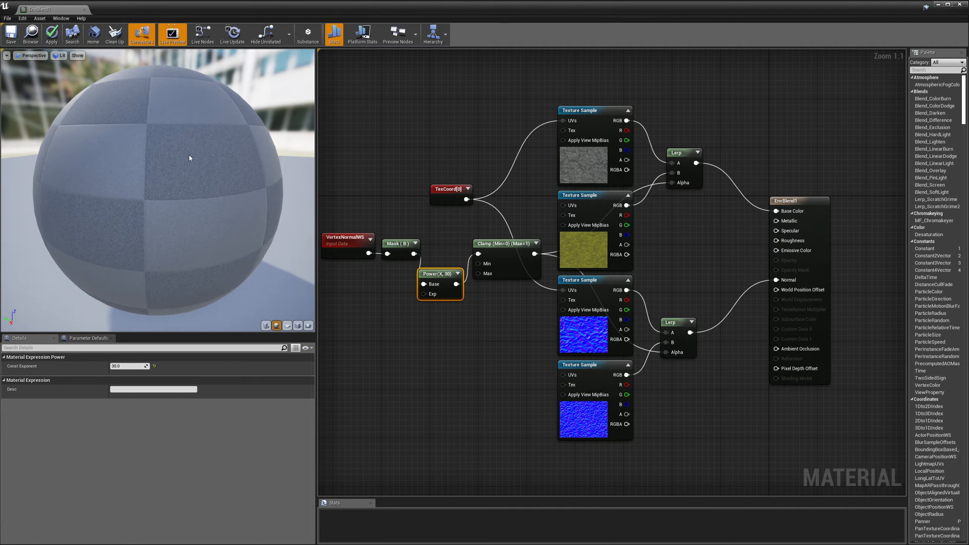
pyautogui.moveTo(169, 125)
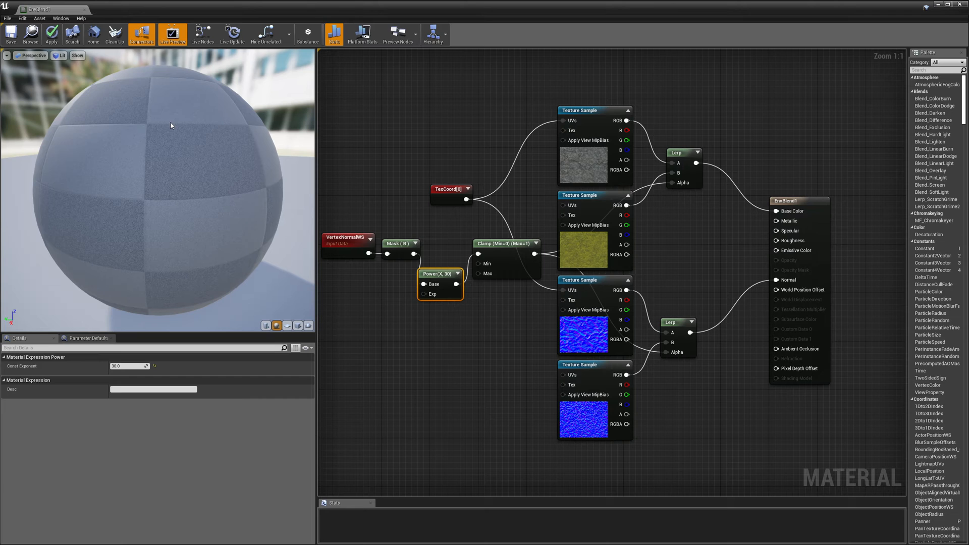
pyautogui.click(52, 35)
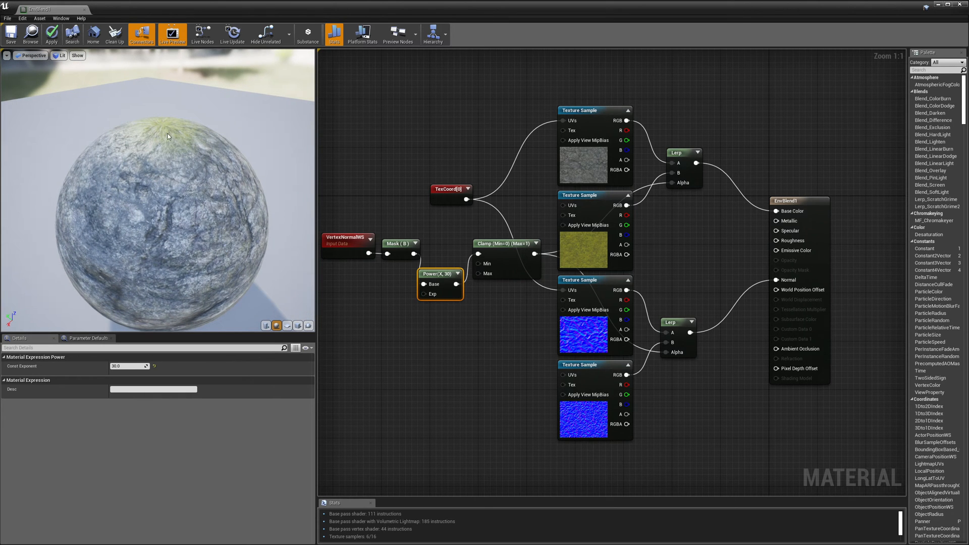
pyautogui.moveTo(163, 168)
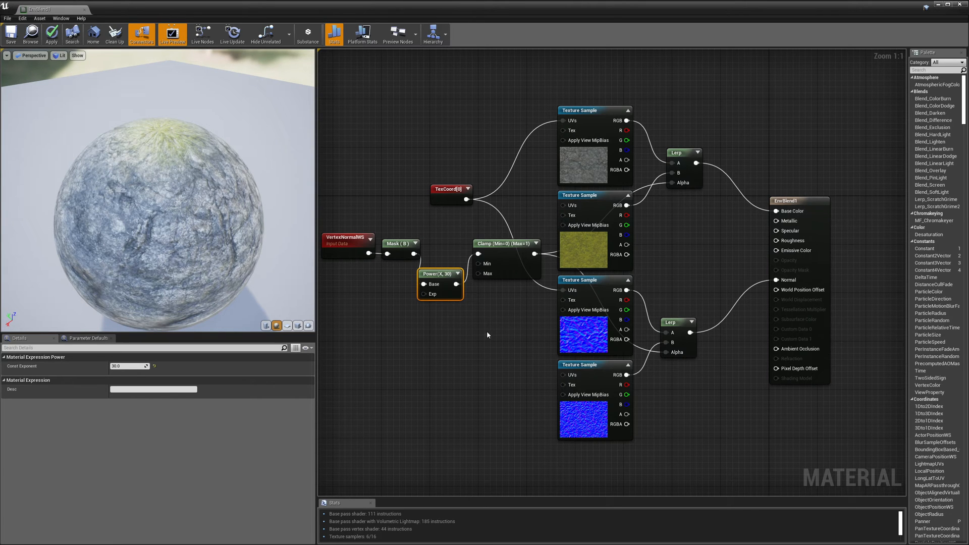
pyautogui.moveTo(535, 259)
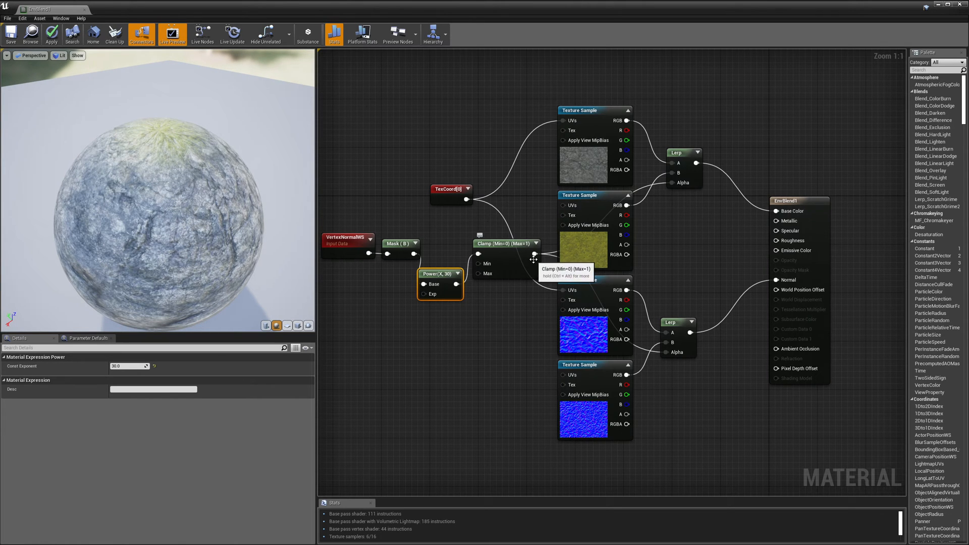
pyautogui.moveTo(536, 259)
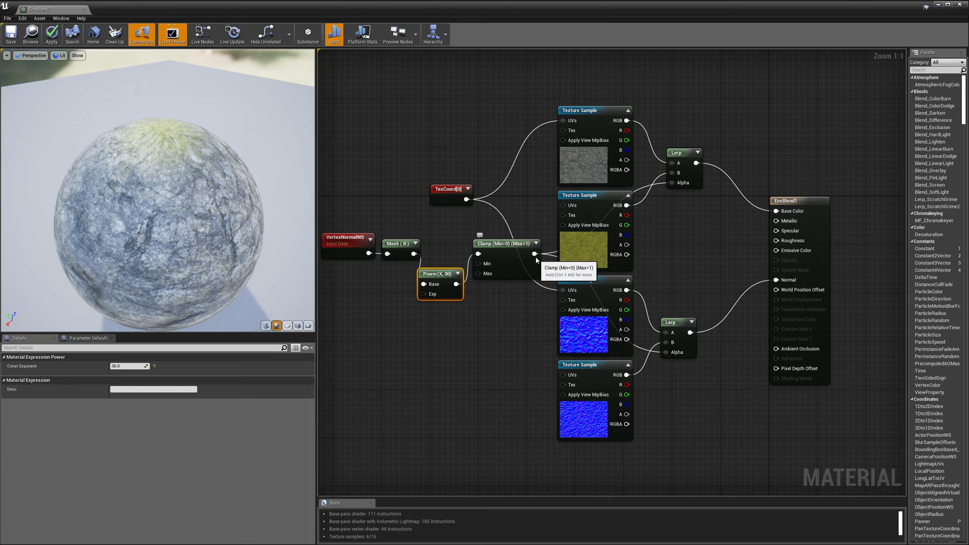
pyautogui.moveTo(649, 274)
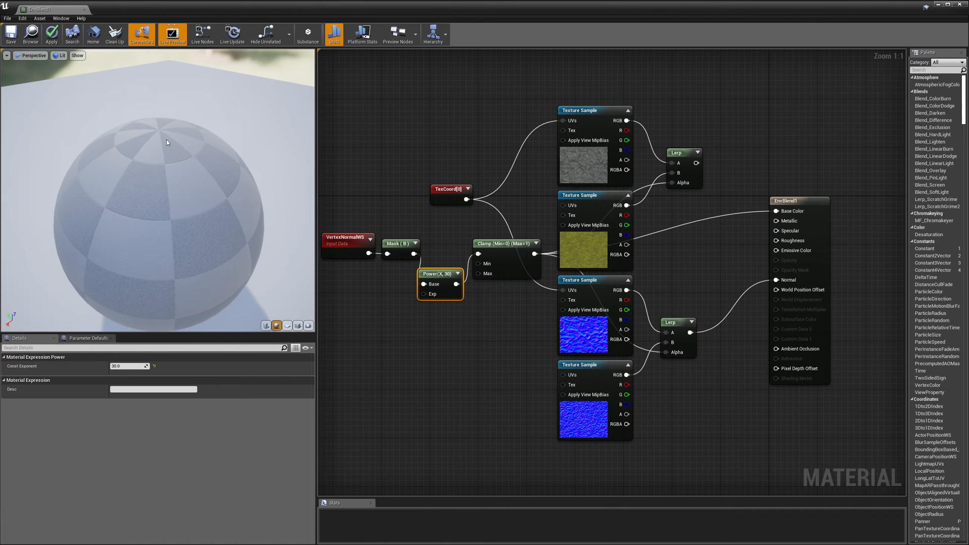
# Align the VertexNormalWS, Mask, Power and Clamp nodes in one straight row and apply
pyautogui.click(51, 33)
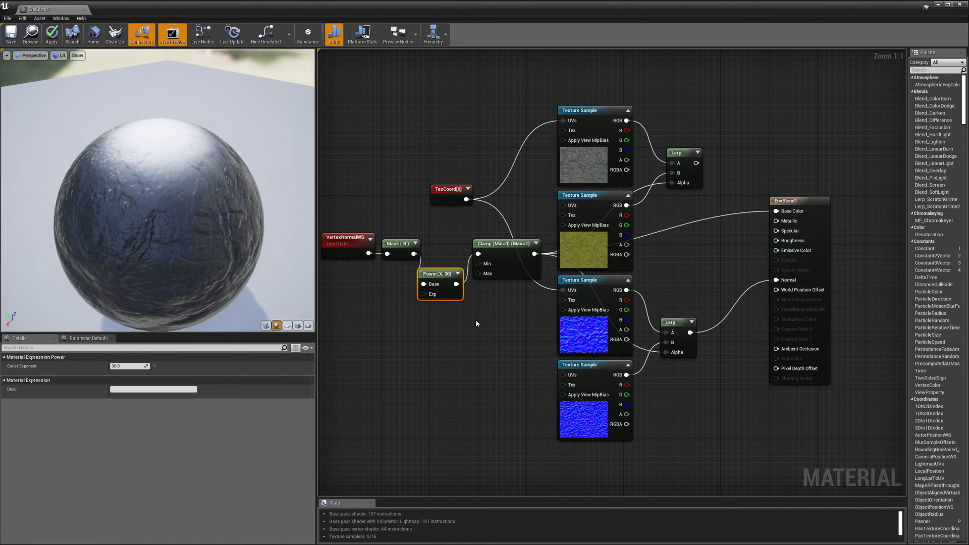
pyautogui.moveTo(439, 244)
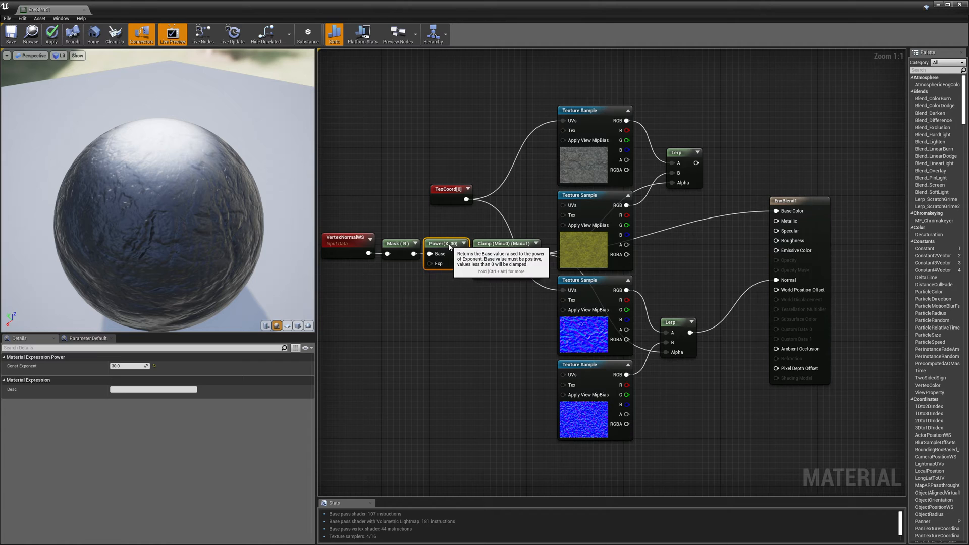
pyautogui.moveTo(600, 86)
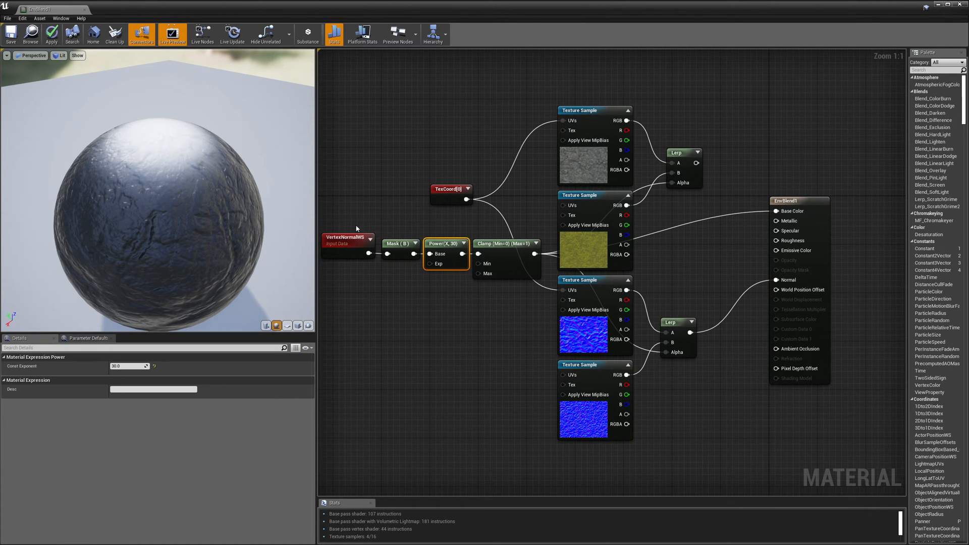
pyautogui.click(347, 238)
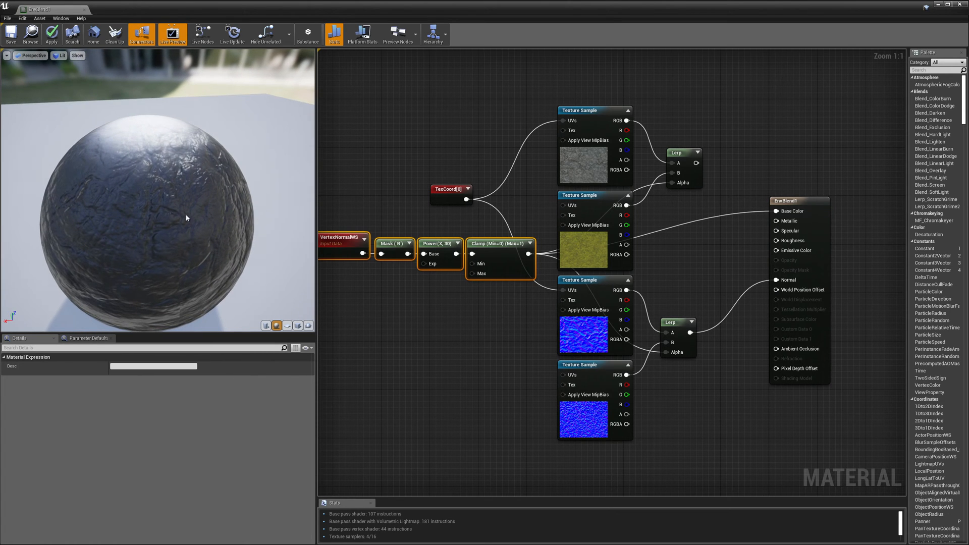
pyautogui.moveTo(605, 164)
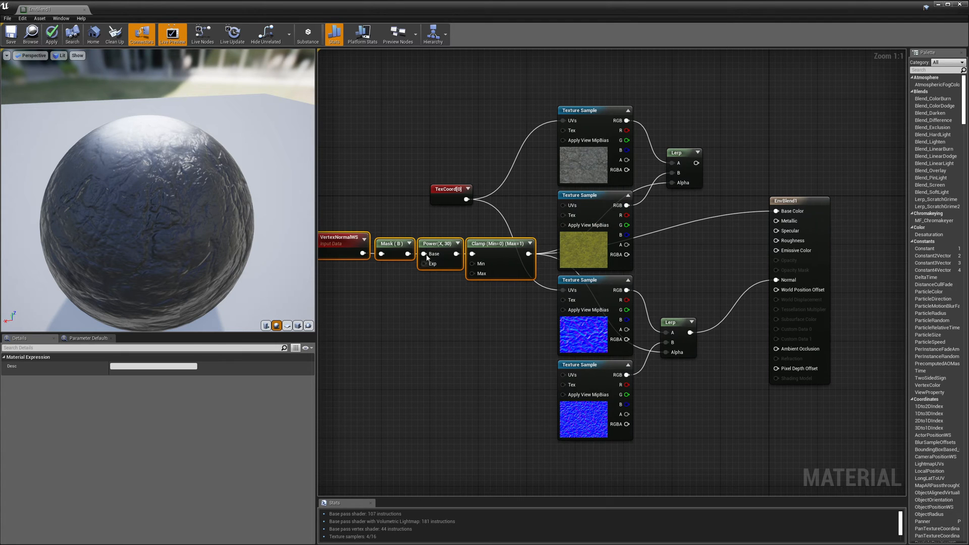
# Raise the Power node's Const Exponent from 30 to 100 and apply it to the preview
pyautogui.click(439, 244)
pyautogui.write('100')
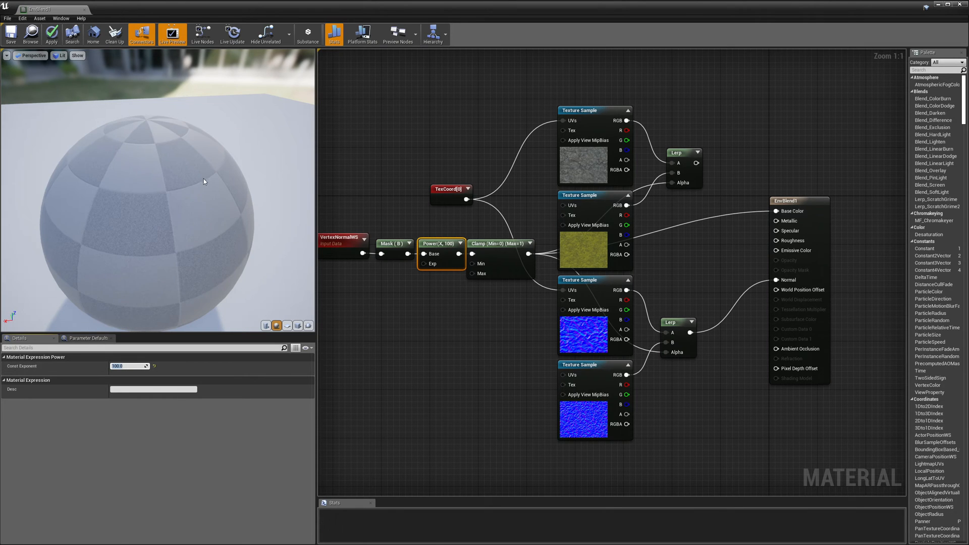
pyautogui.moveTo(191, 210)
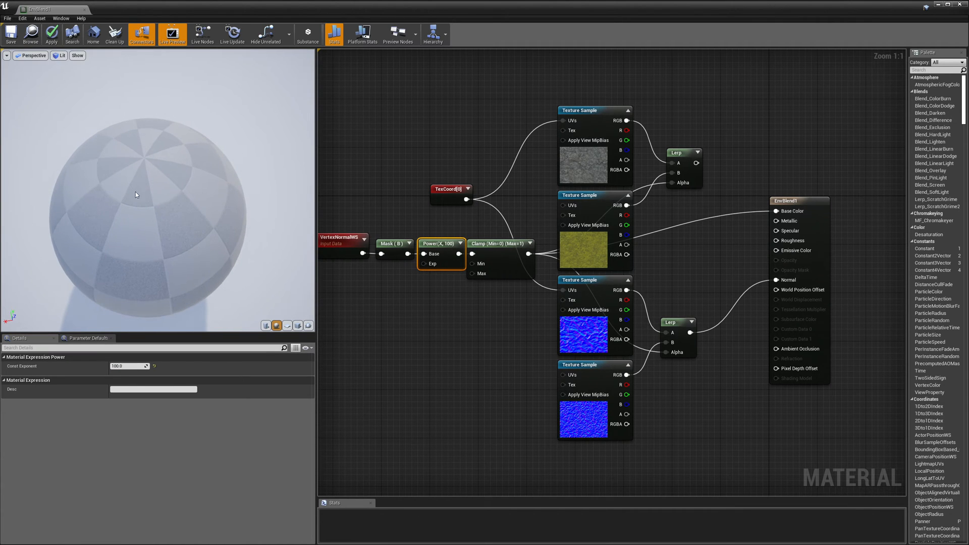
pyautogui.click(51, 34)
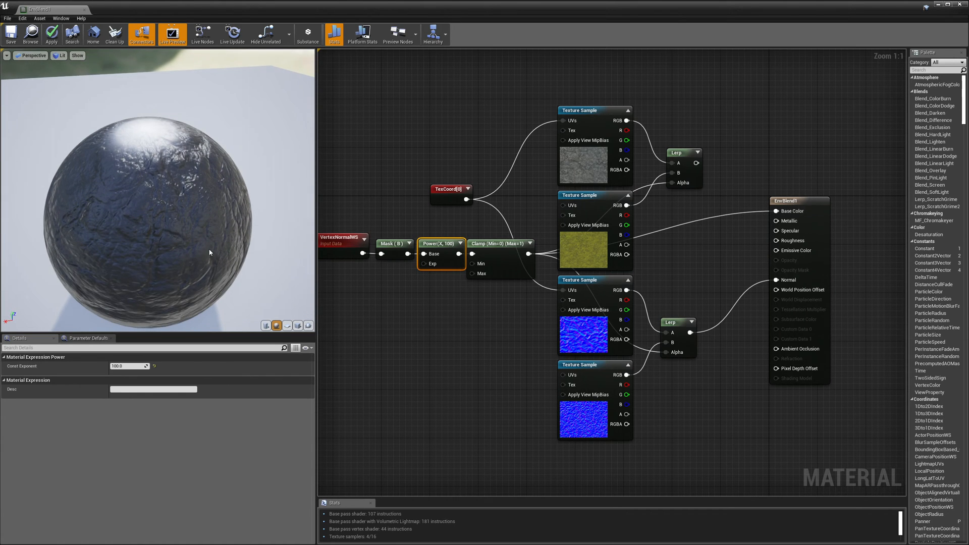
pyautogui.click(376, 243)
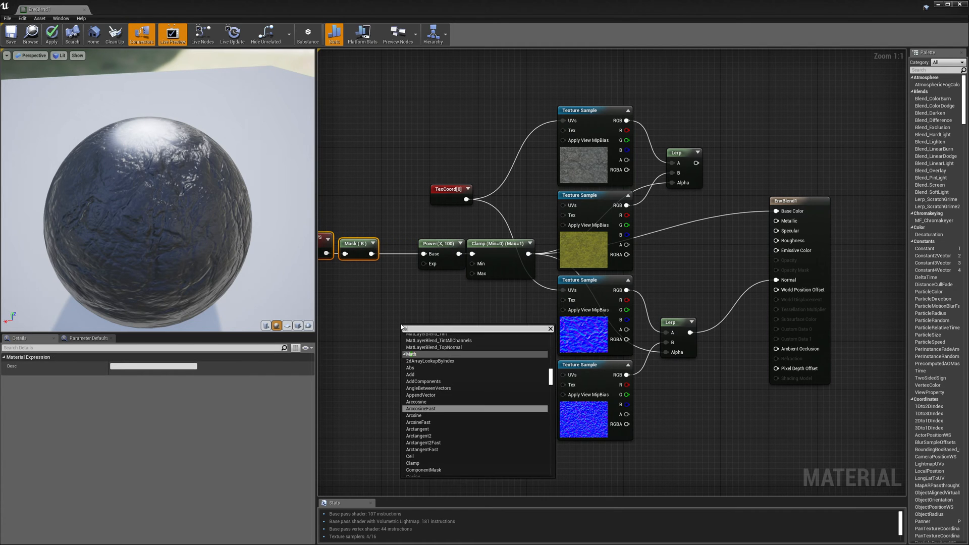
# Insert an Add node after the Z mask with a Constant of 1 on input B, then apply
pyautogui.click(410, 375)
pyautogui.write('const')
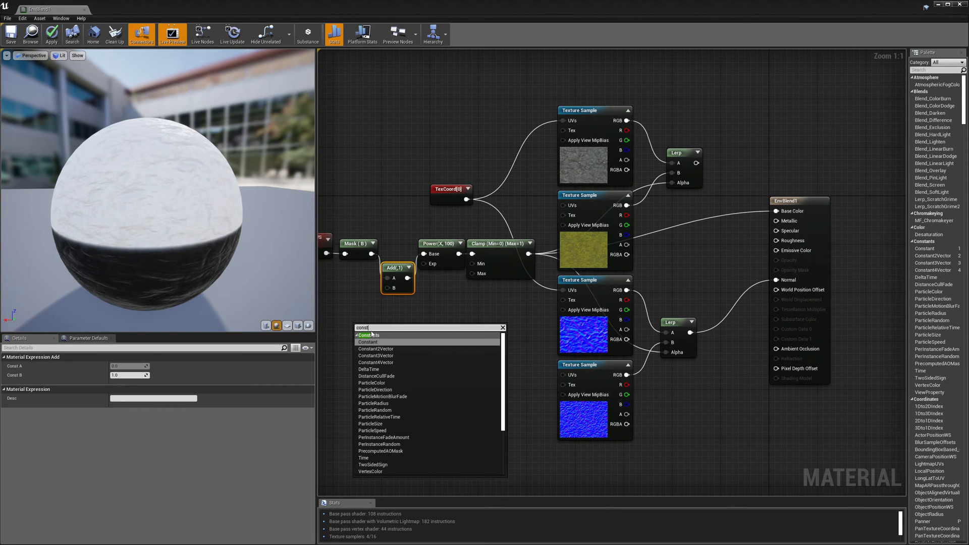
pyautogui.click(368, 342)
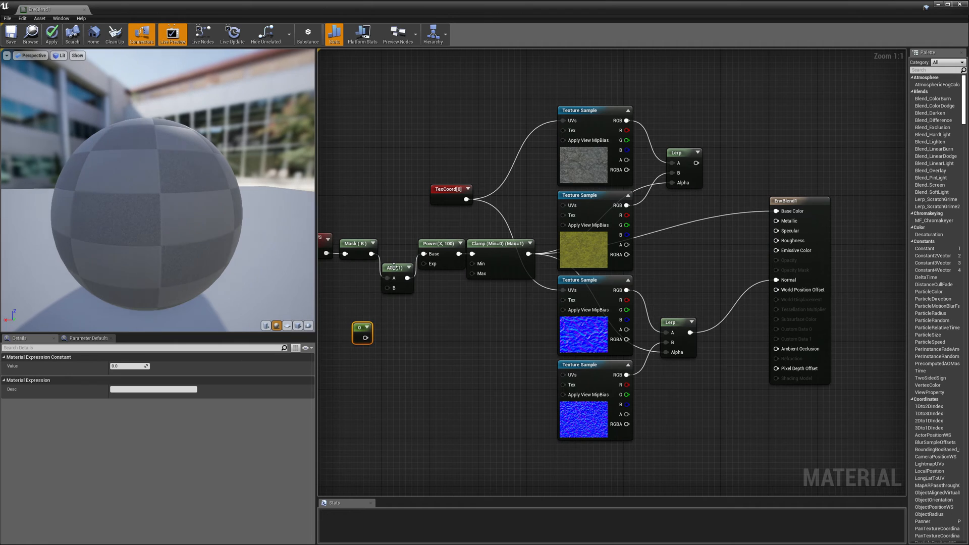
pyautogui.click(396, 267)
pyautogui.write('1')
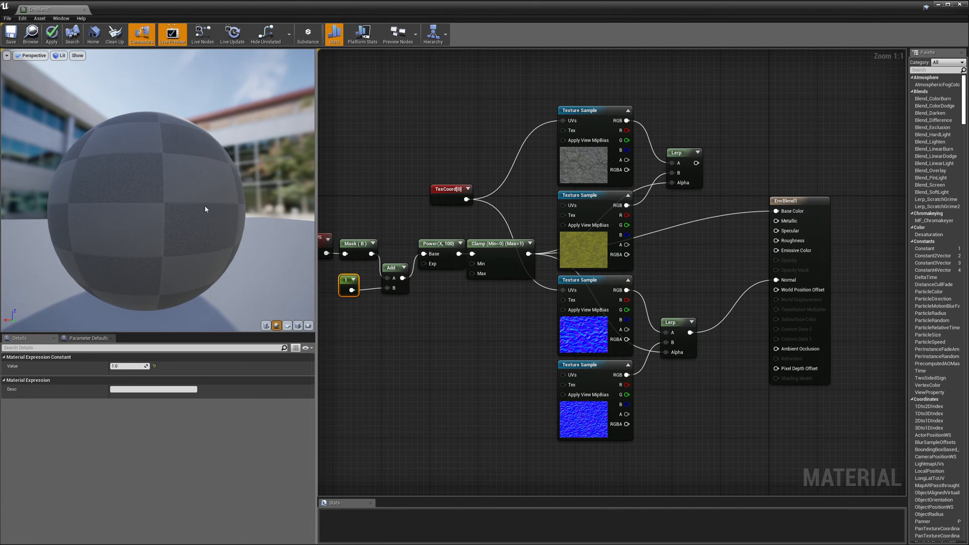
pyautogui.click(51, 33)
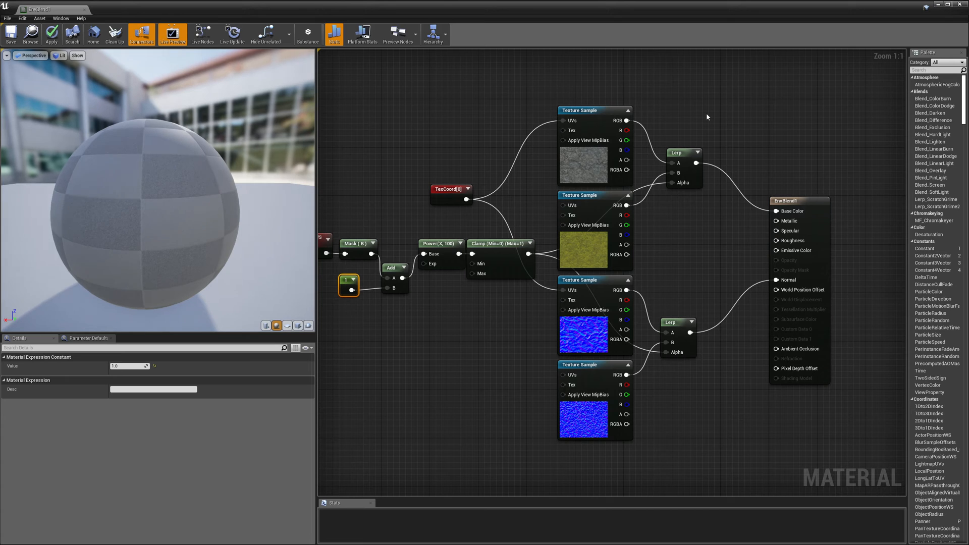
# Apply the clamped mask as alpha on both Lerps, then inspect the rock normal and VertexNormalWS nodes
pyautogui.click(51, 32)
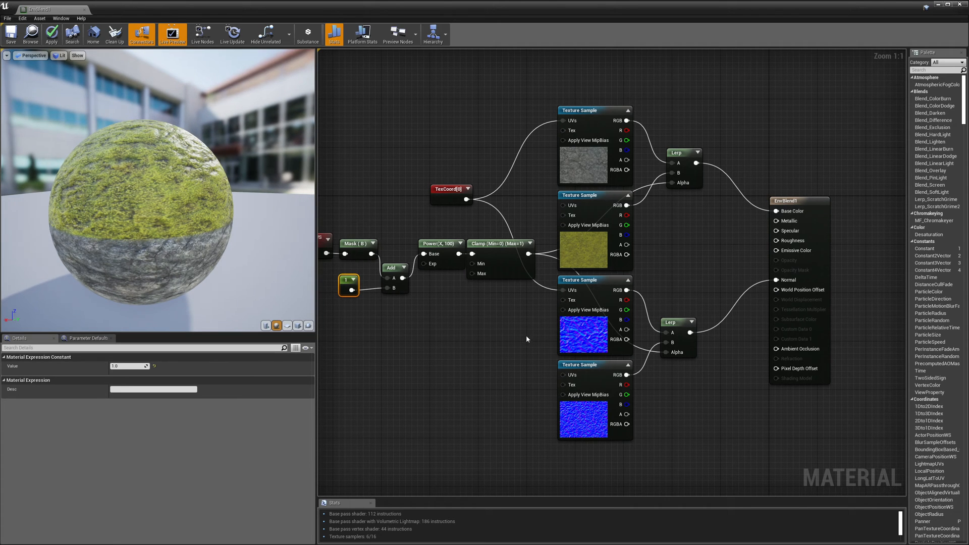
pyautogui.click(594, 280)
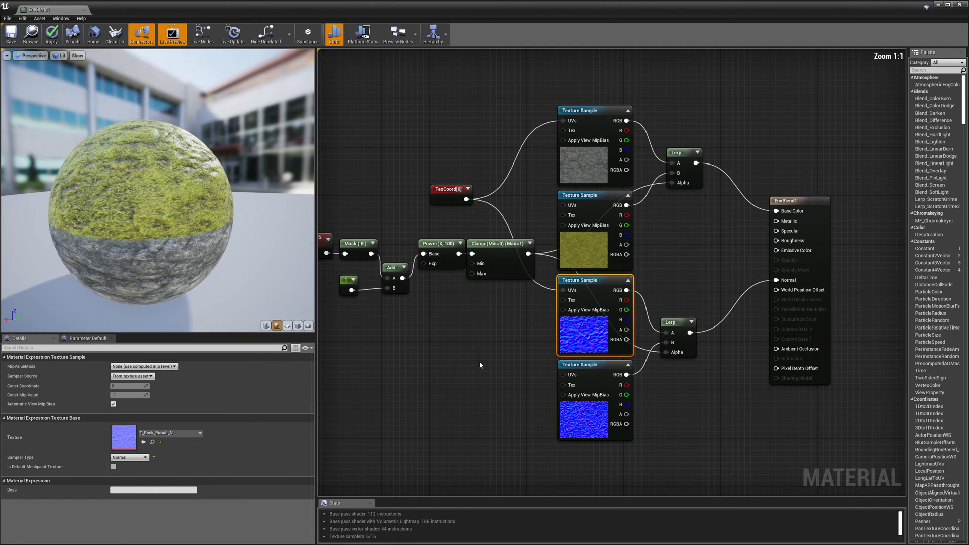
pyautogui.moveTo(426, 359)
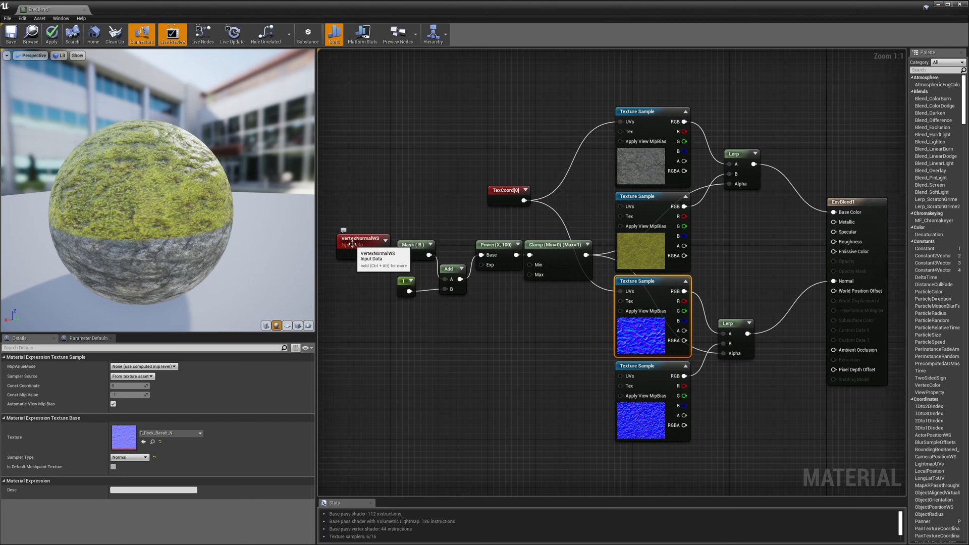
pyautogui.click(361, 238)
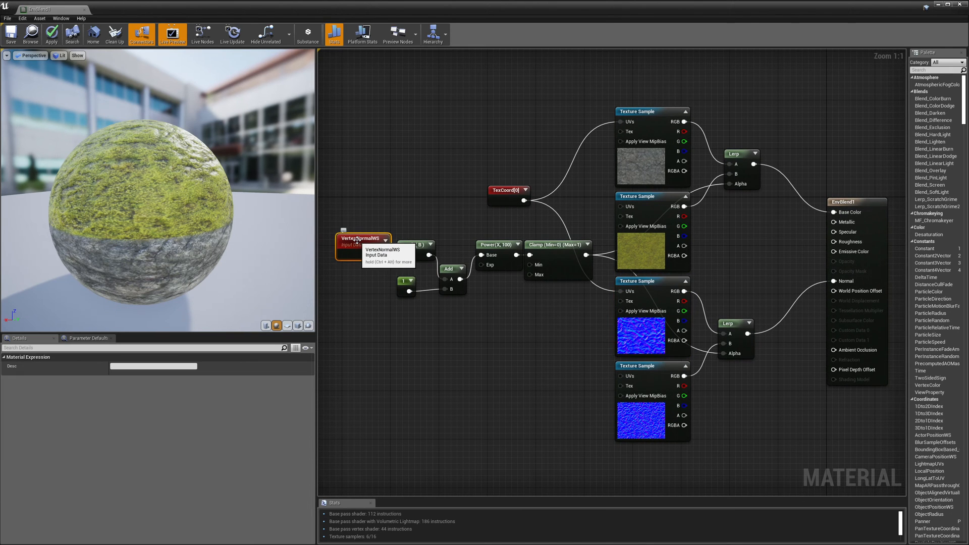
pyautogui.moveTo(656, 283)
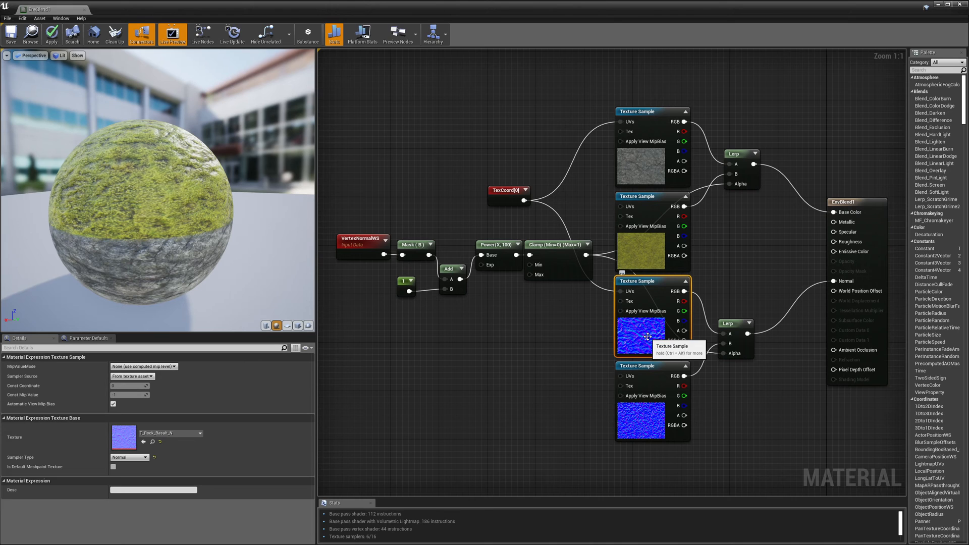
pyautogui.moveTo(365, 297)
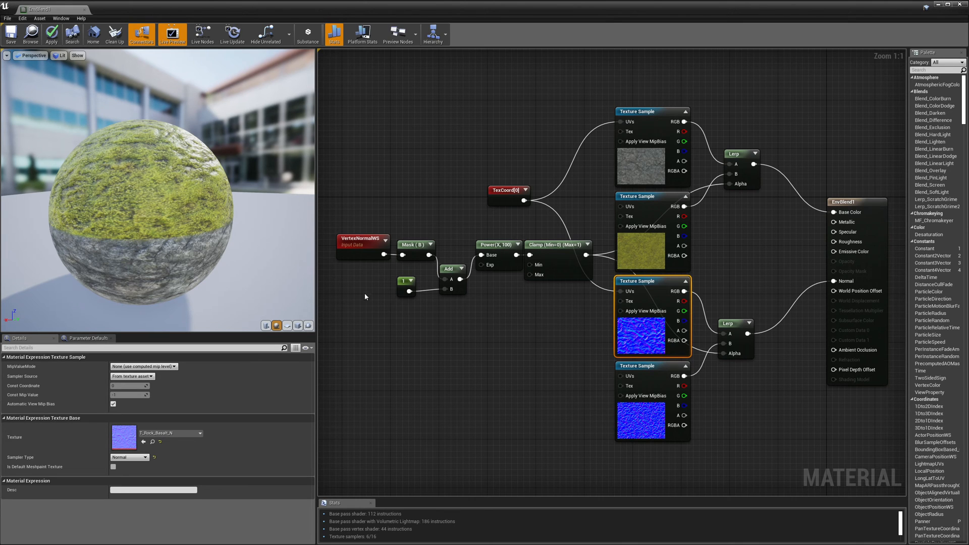
pyautogui.moveTo(365, 297)
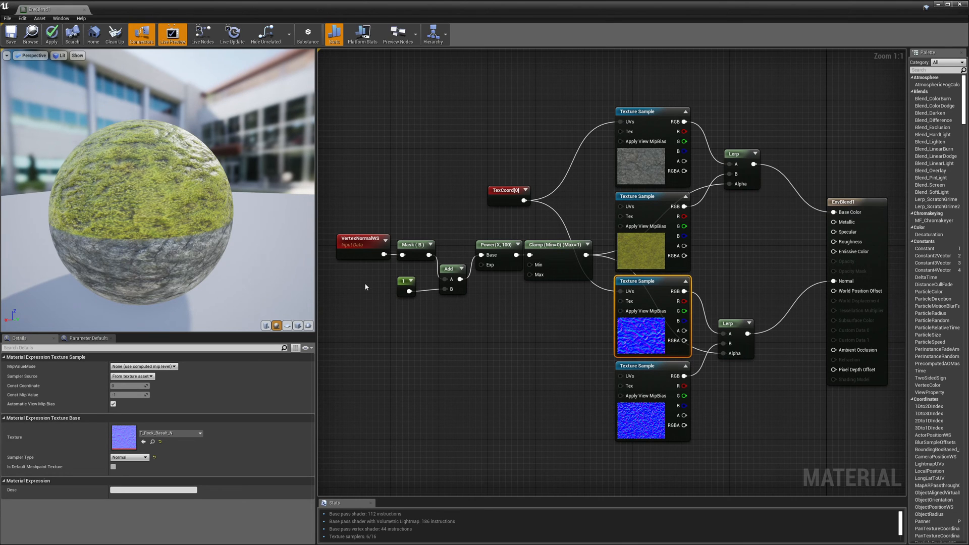
pyautogui.moveTo(126, 238)
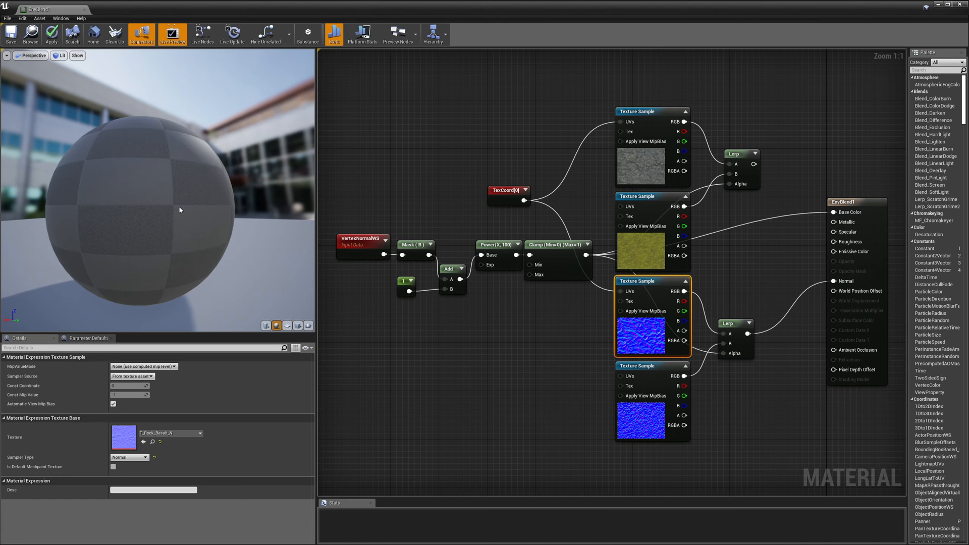
# Apply the material and review the VertexNormalWS input before adding new nodes
pyautogui.click(51, 34)
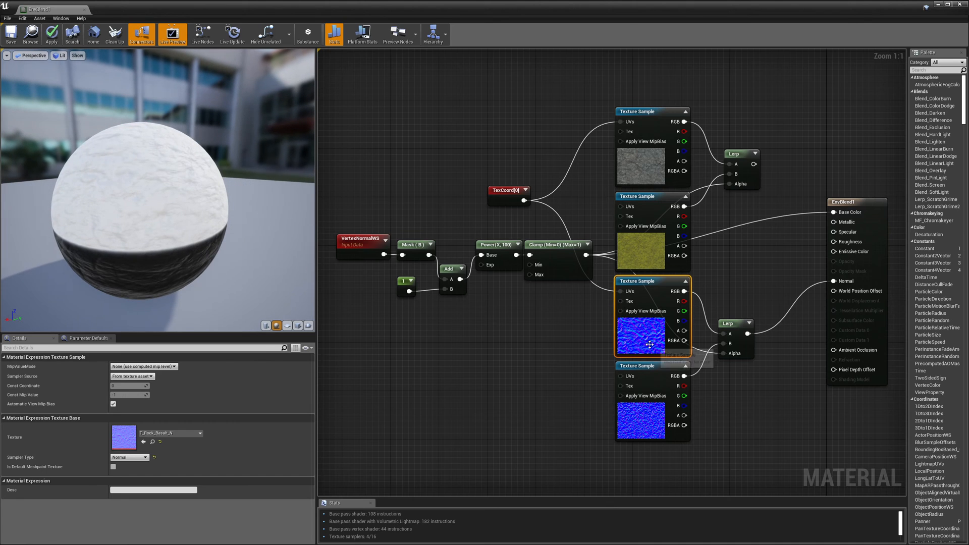
pyautogui.moveTo(643, 340)
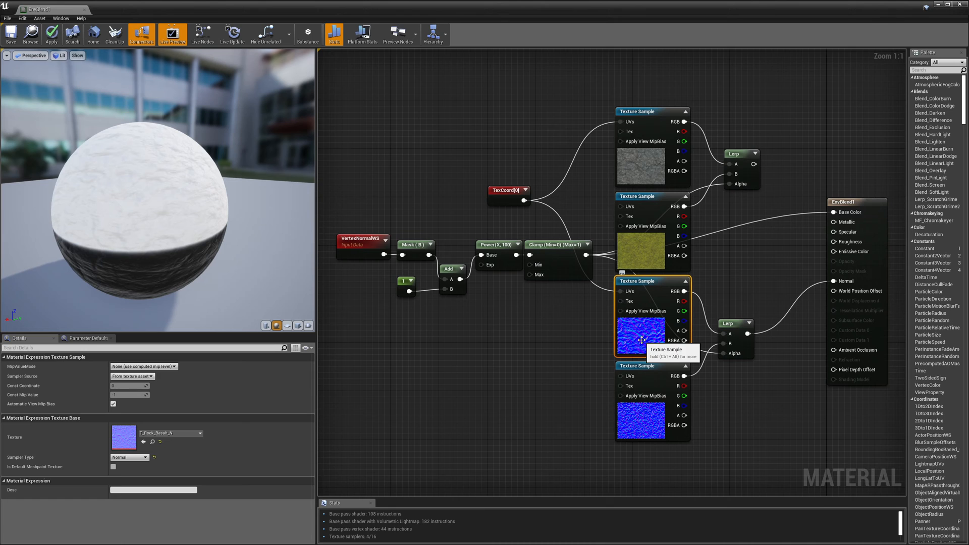
pyautogui.click(362, 241)
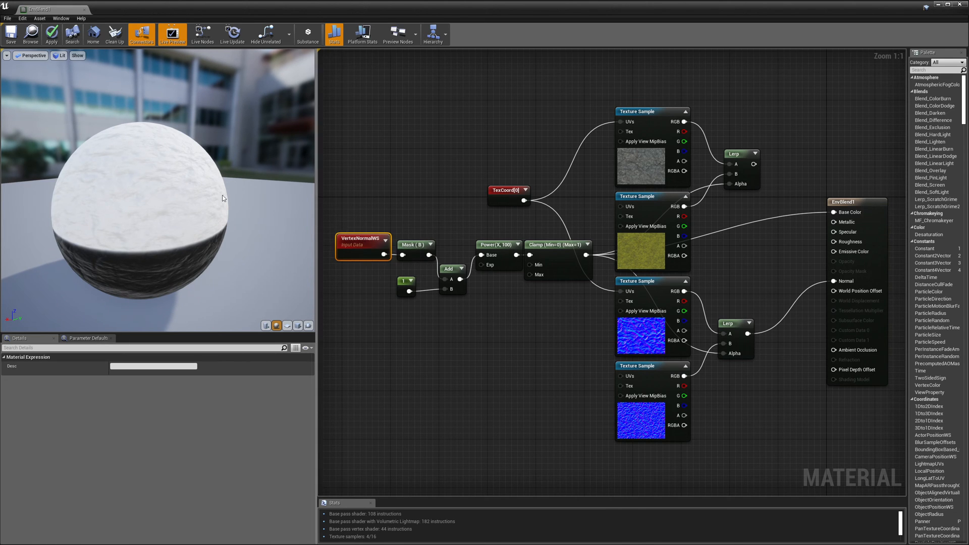
pyautogui.moveTo(144, 100)
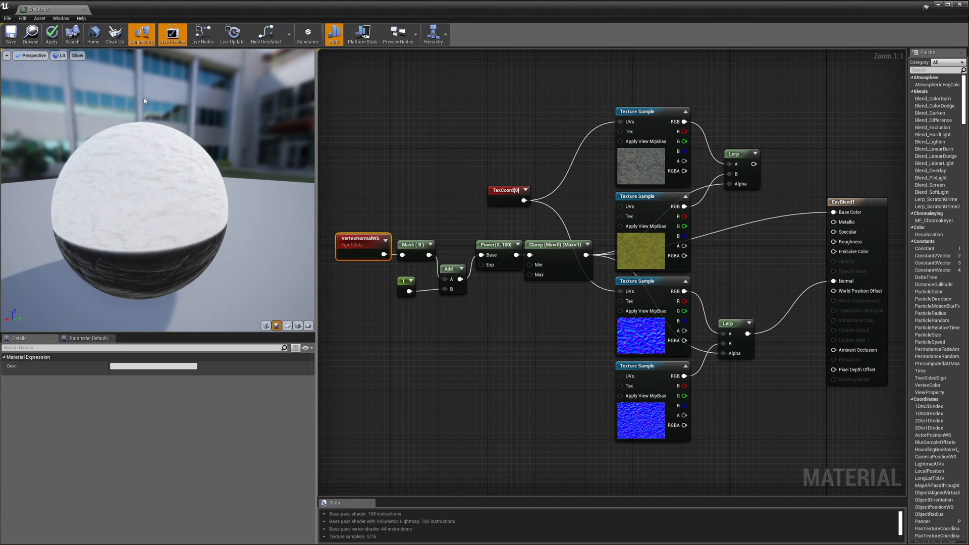
pyautogui.moveTo(643, 291)
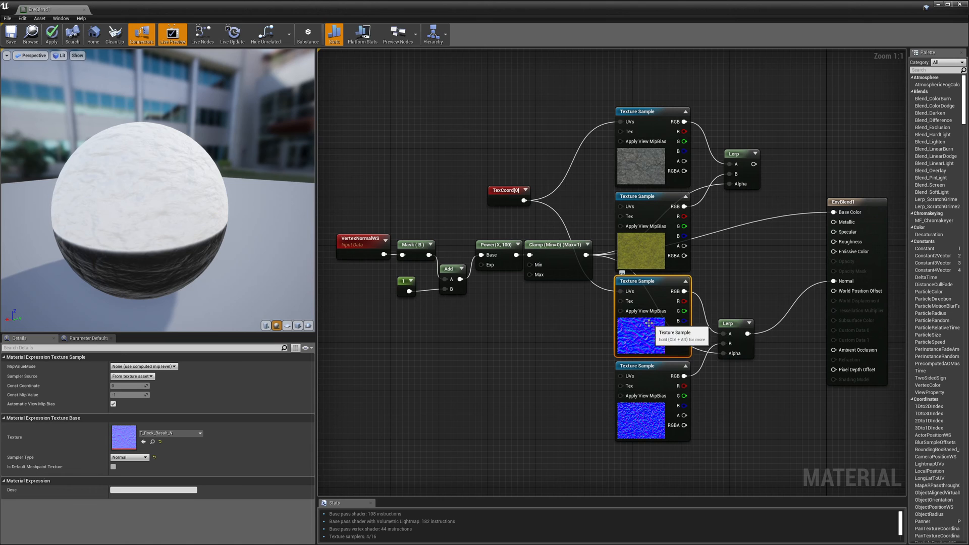
pyautogui.moveTo(641, 338)
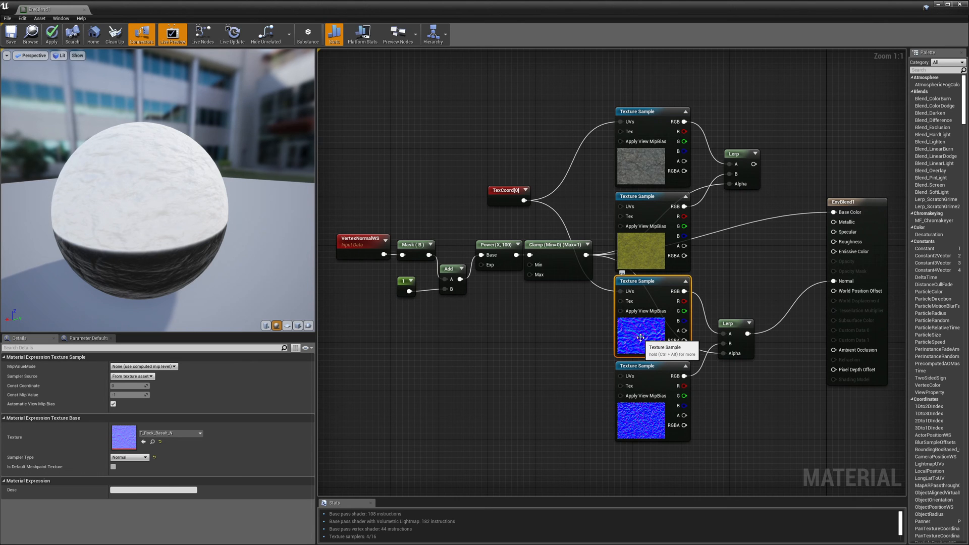
pyautogui.moveTo(647, 338)
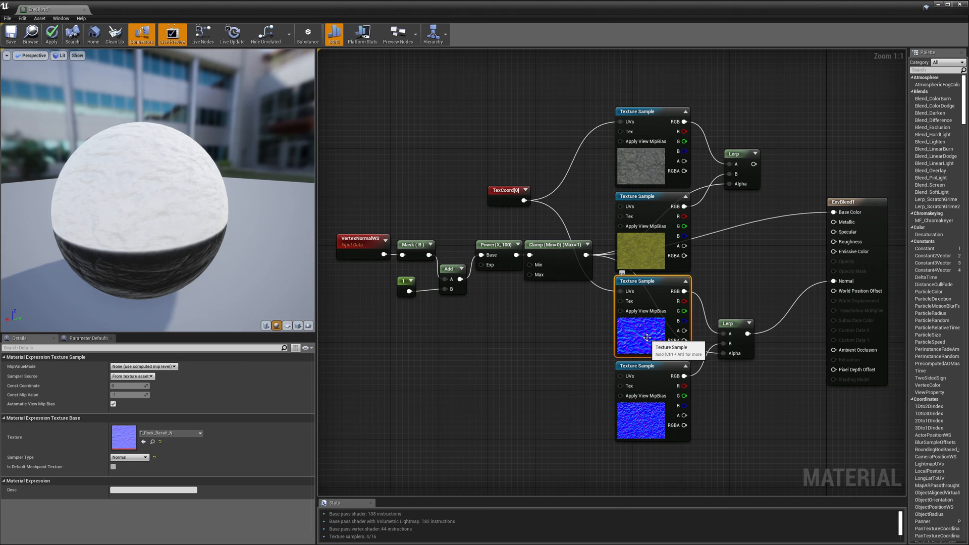
pyautogui.moveTo(413, 367)
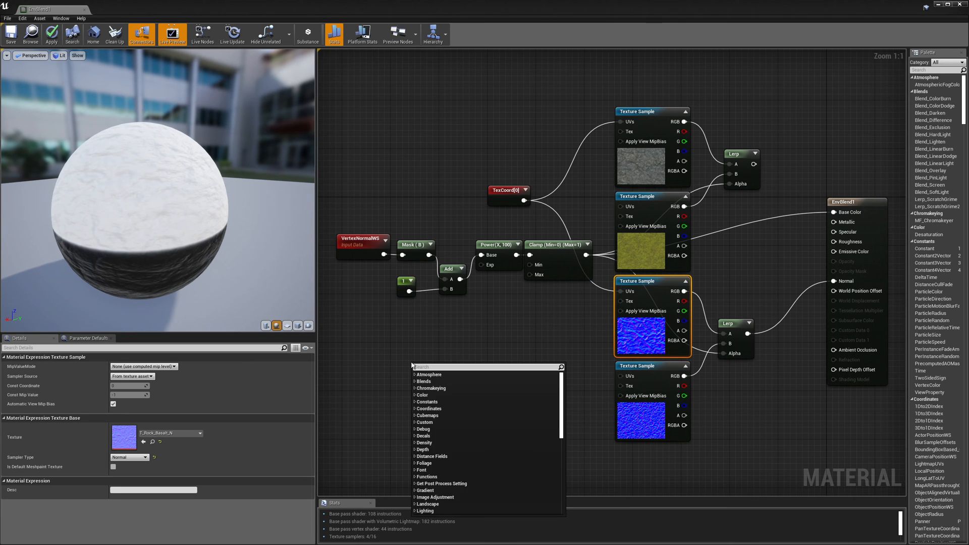
# Add a TransformVector node converting from tangent space to world space
pyautogui.write('tran')
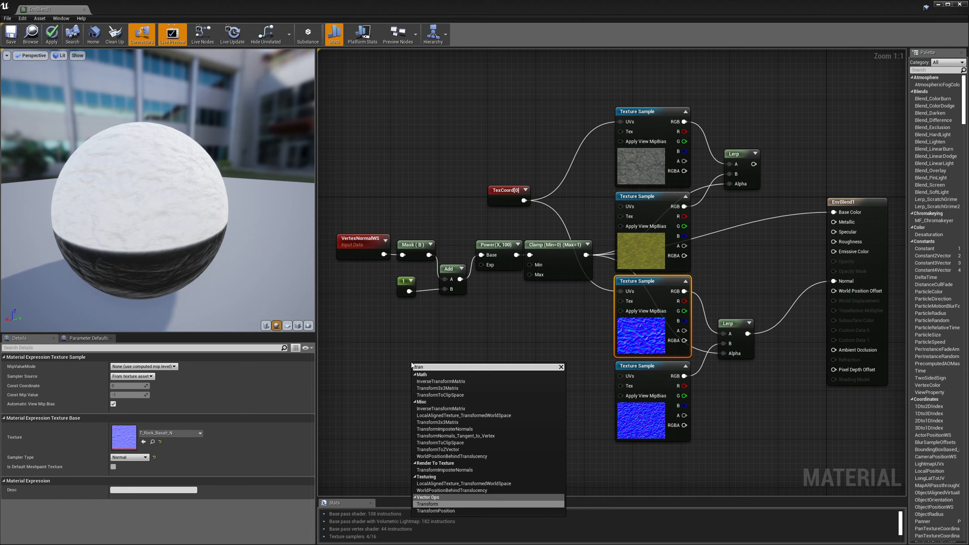
pyautogui.click(427, 504)
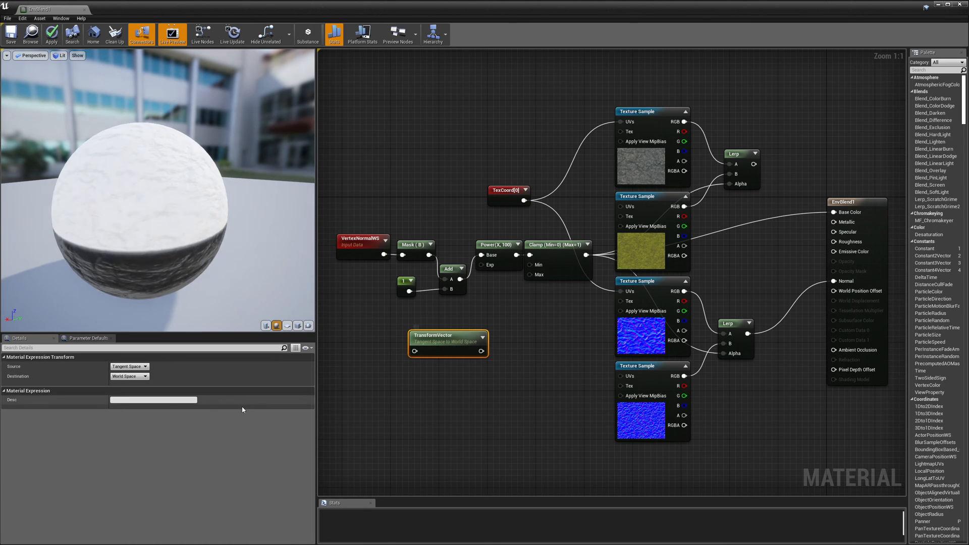
pyautogui.moveTo(130, 366)
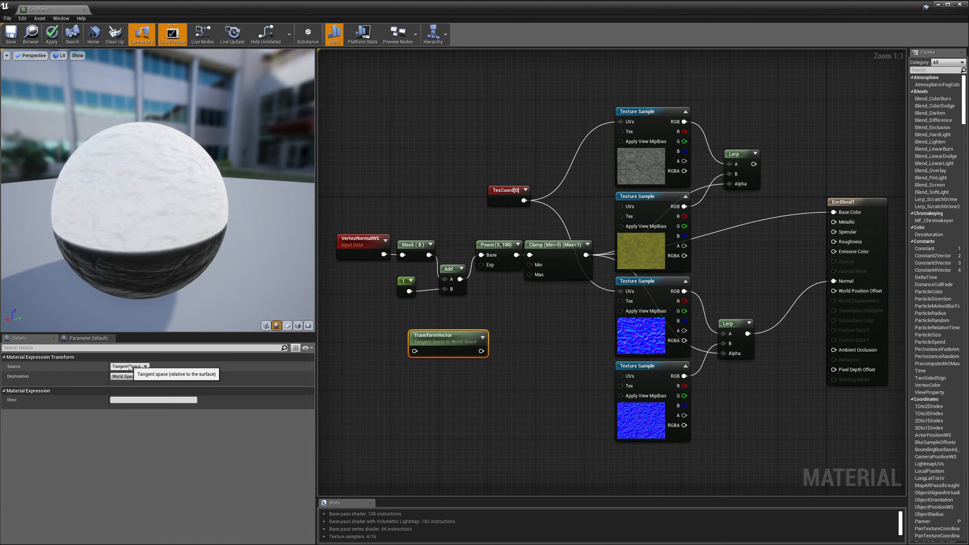
pyautogui.click(145, 365)
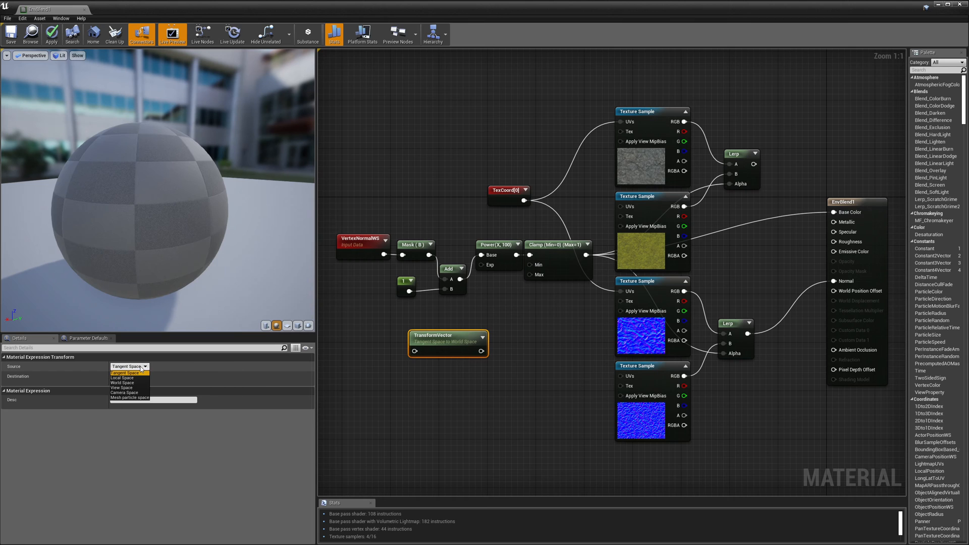
pyautogui.moveTo(169, 381)
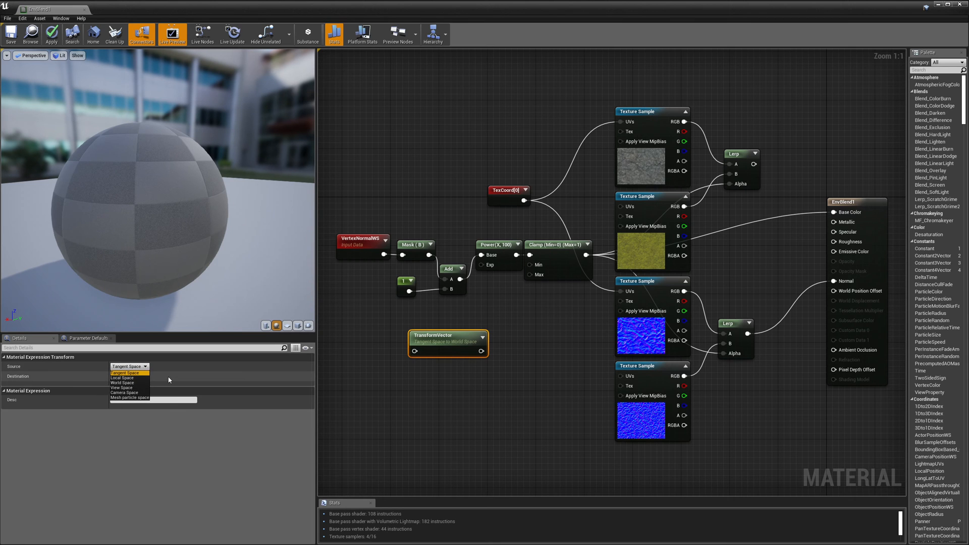
pyautogui.click(122, 381)
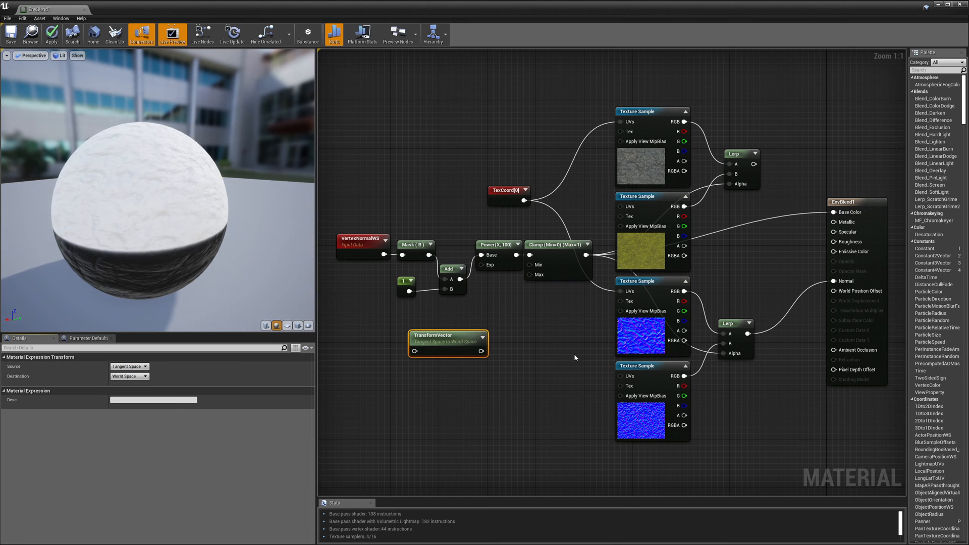
pyautogui.moveTo(683, 291)
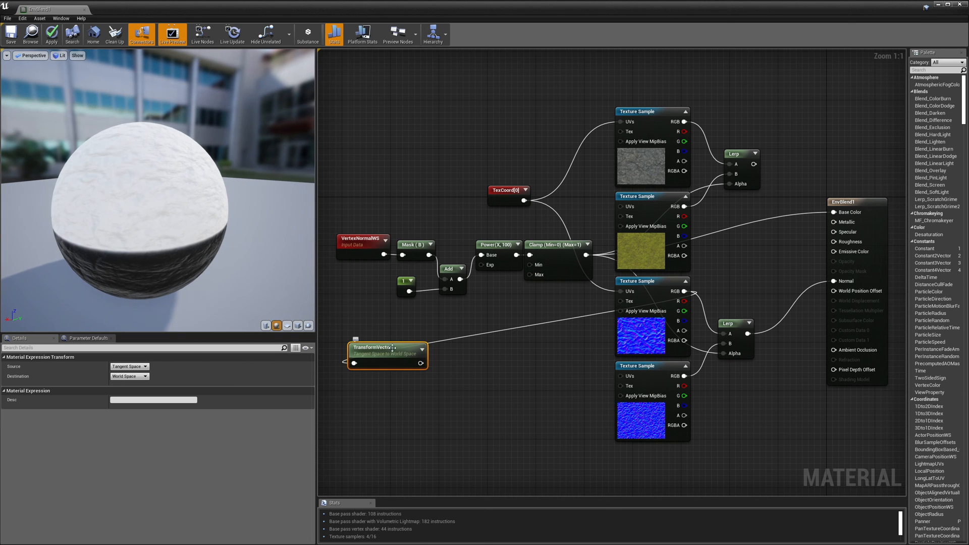
pyautogui.moveTo(390, 348)
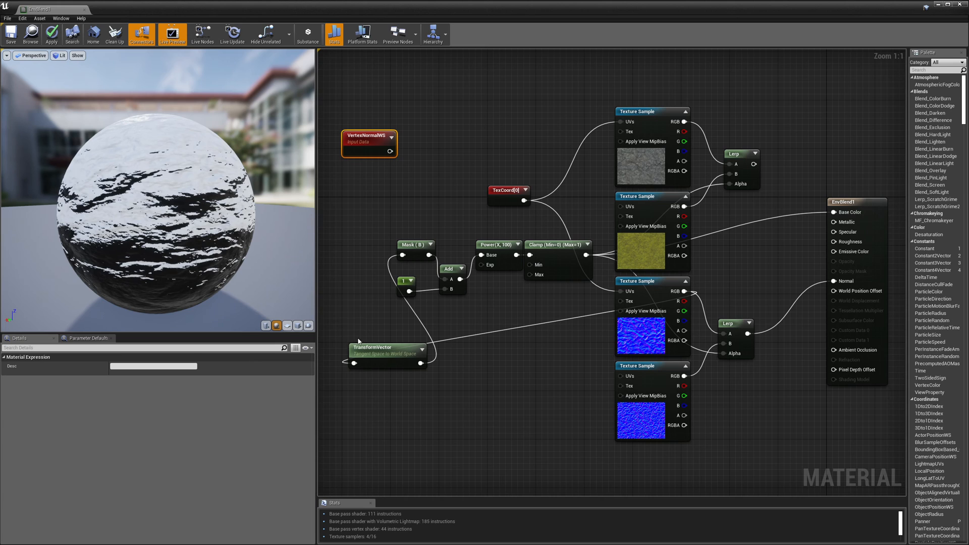
# Set the Constant feeding the Add node to 0.5 and check the Power exponent
pyautogui.click(446, 317)
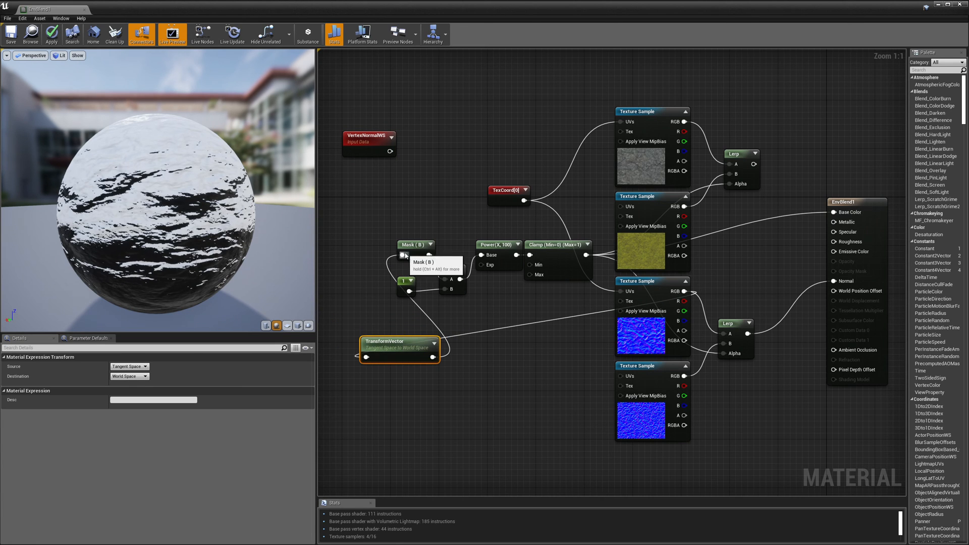
pyautogui.click(411, 245)
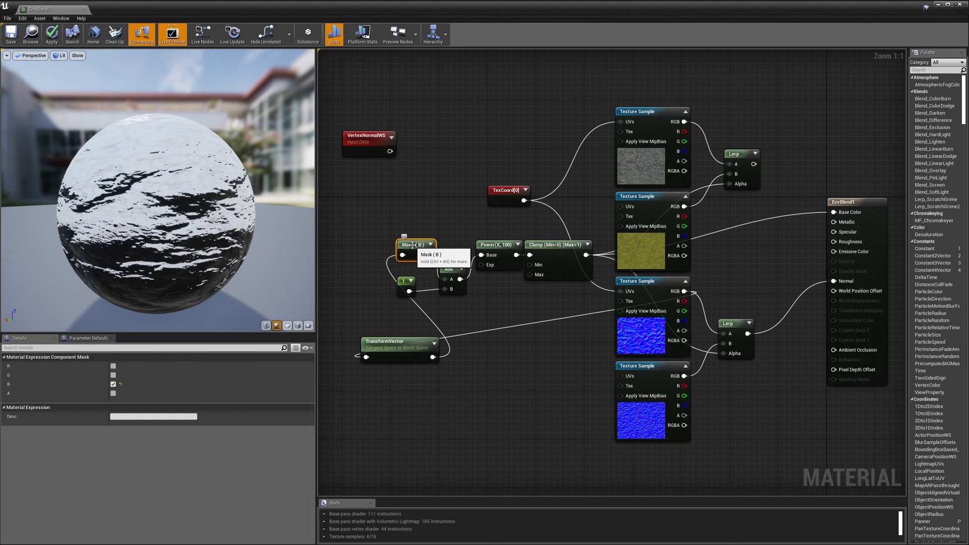
pyautogui.click(407, 282)
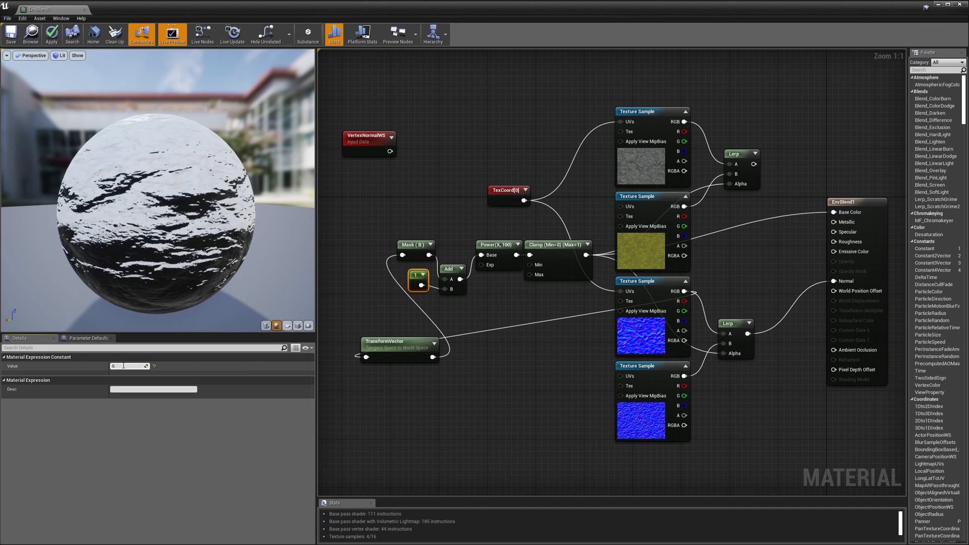
pyautogui.write('0.5')
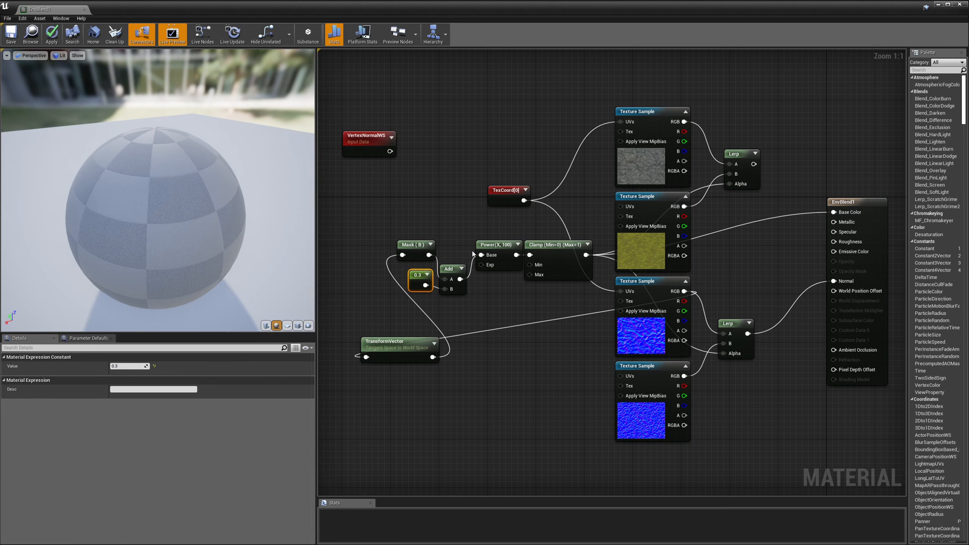
pyautogui.click(497, 244)
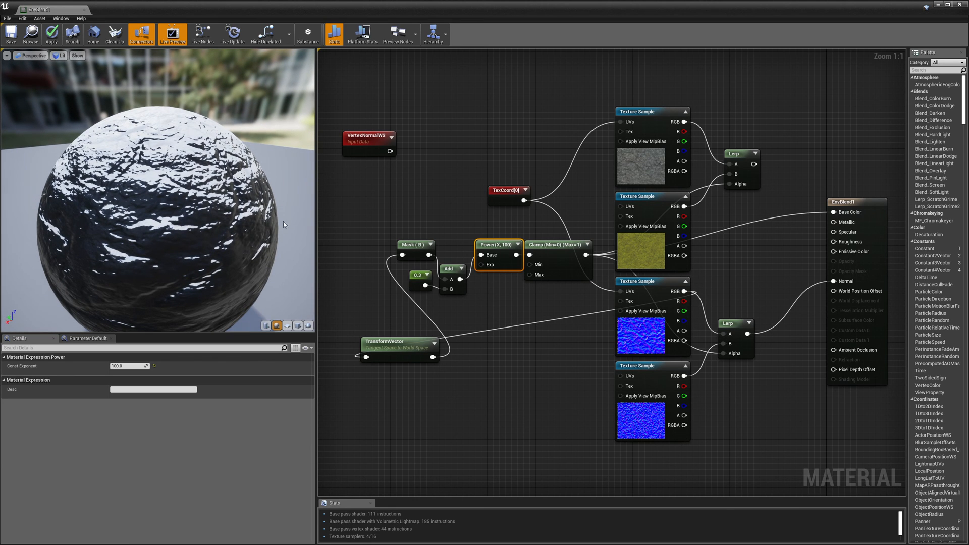
pyautogui.moveTo(754, 164)
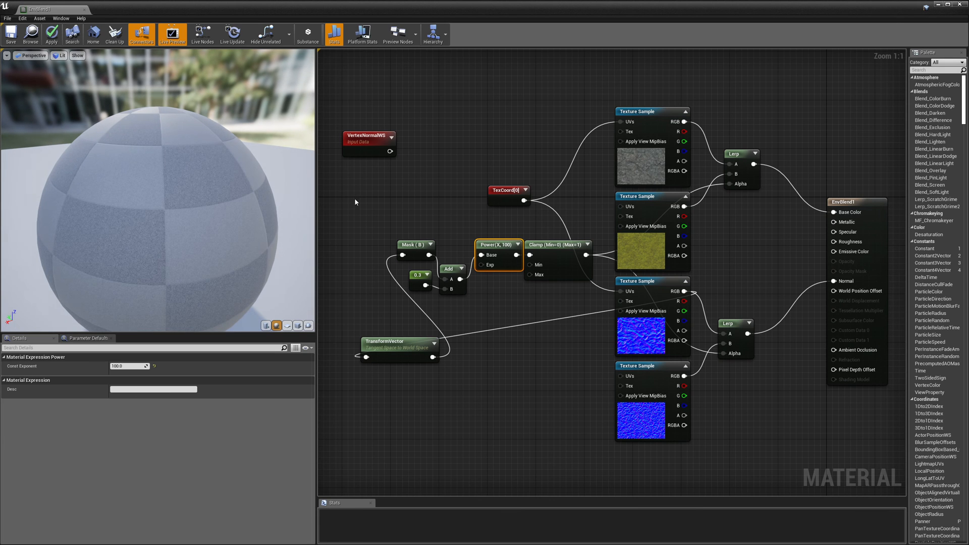
# Apply the recompiled material and select the moss colour Texture Sample
pyautogui.click(50, 34)
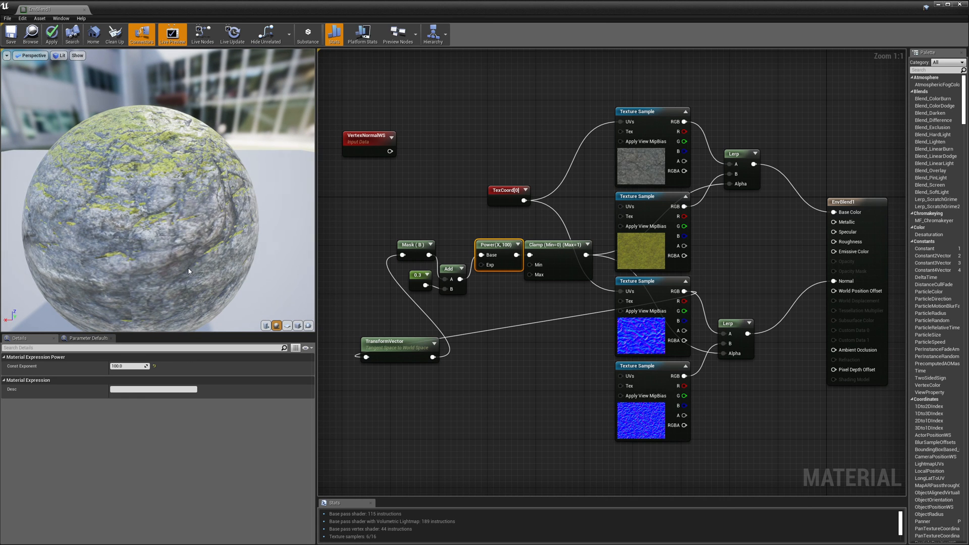
pyautogui.moveTo(402, 342)
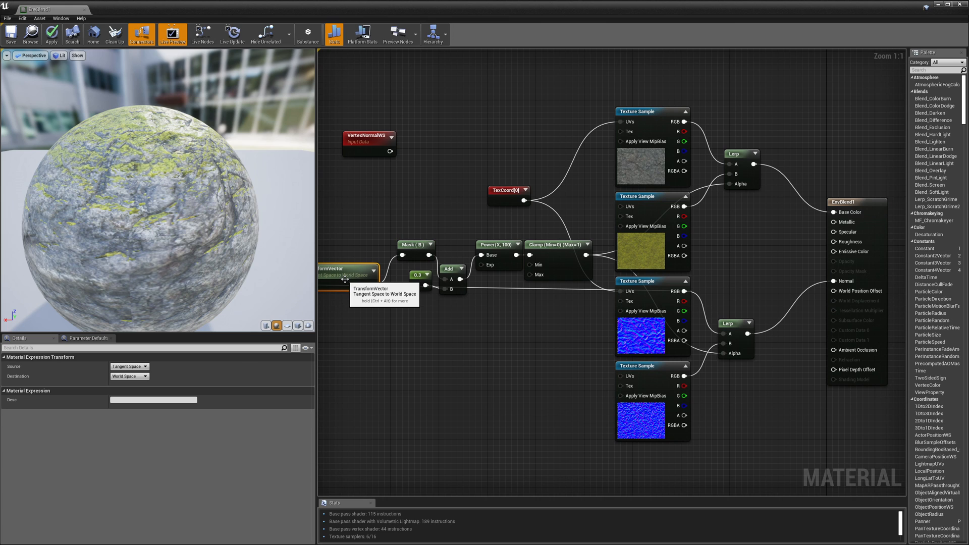
pyautogui.moveTo(637, 248)
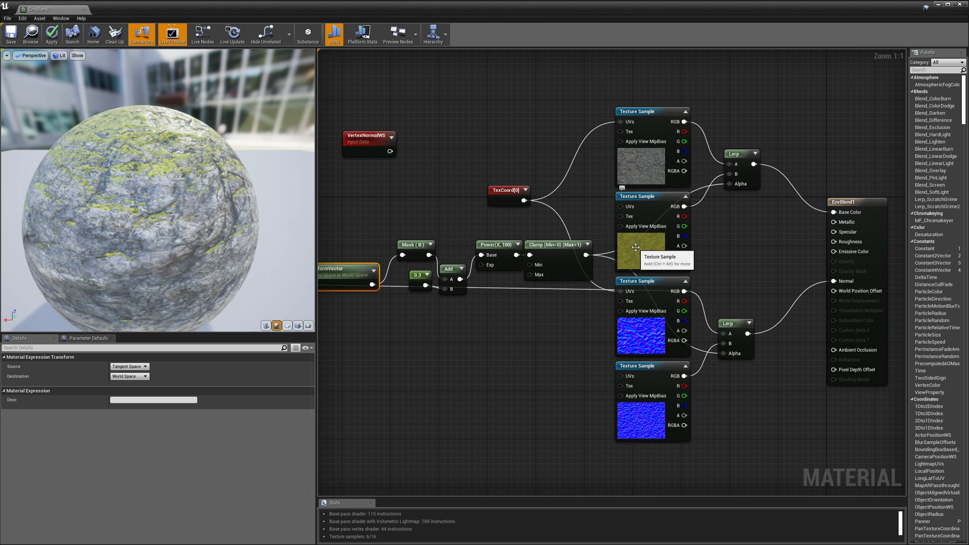
pyautogui.click(652, 235)
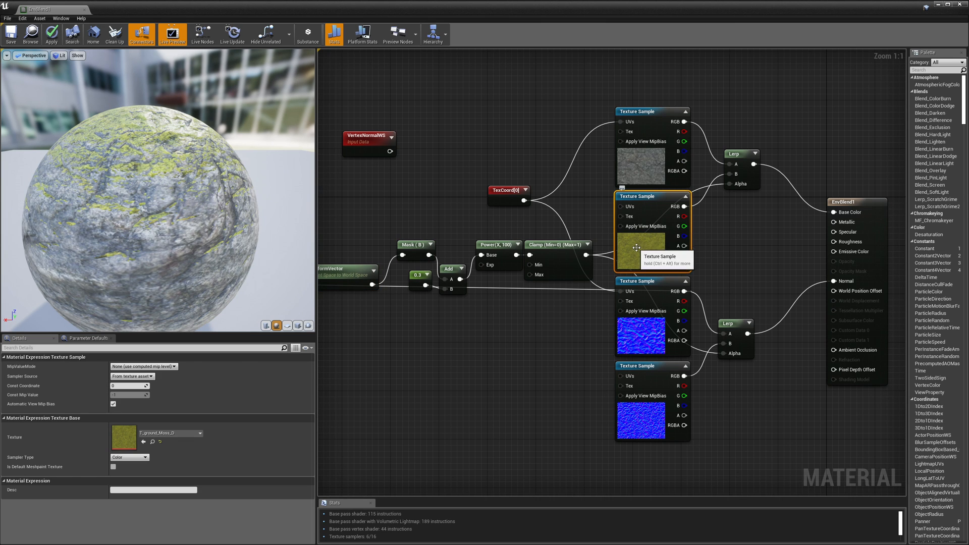
pyautogui.moveTo(643, 252)
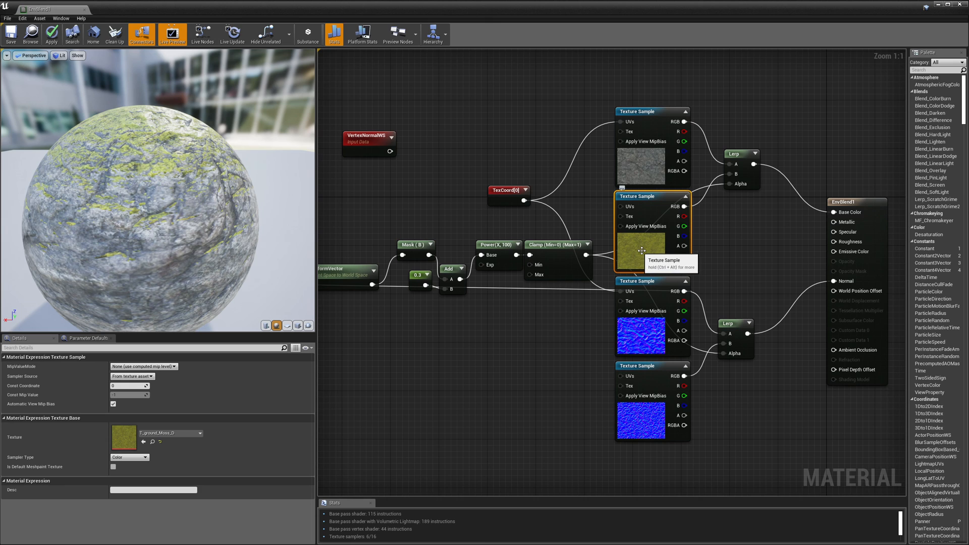
pyautogui.moveTo(641, 248)
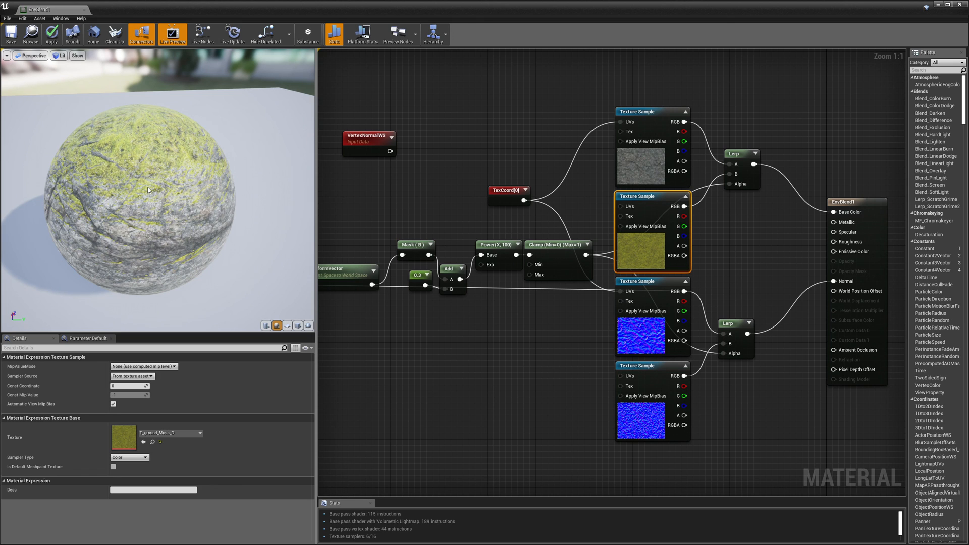
pyautogui.moveTo(271, 241)
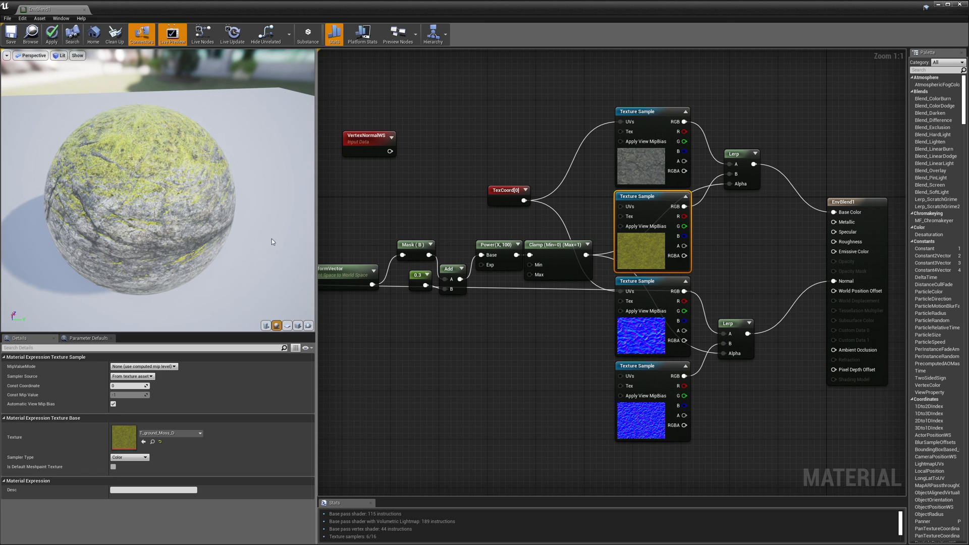